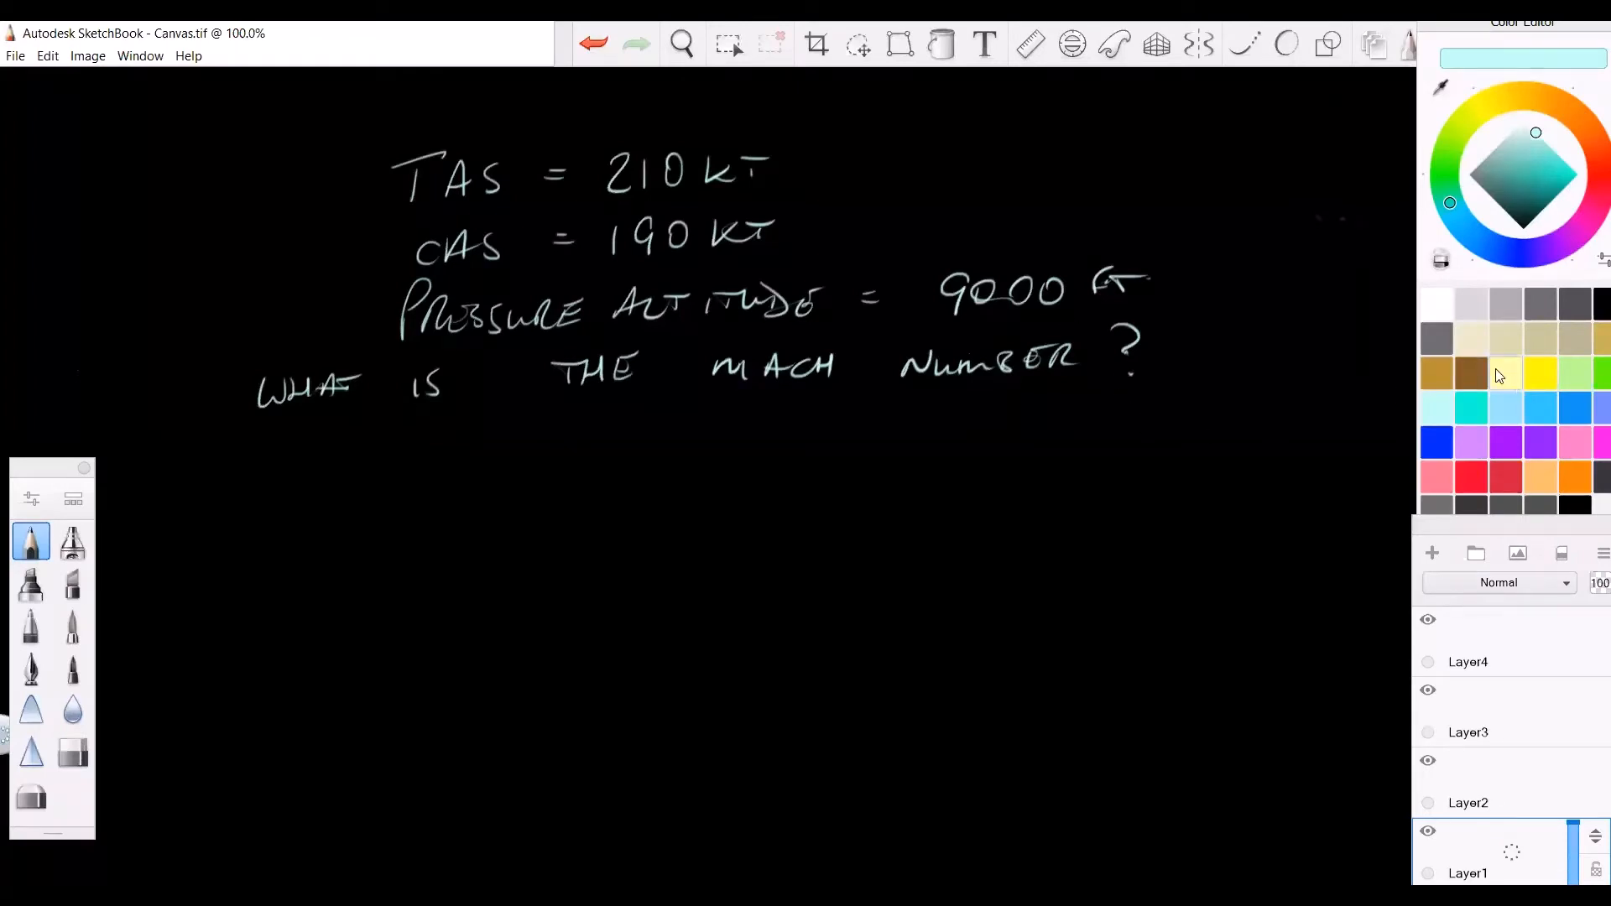
# Step: Switch the ink colour to the pale yellow swatch in the Color Editor
pyautogui.click(1482, 108)
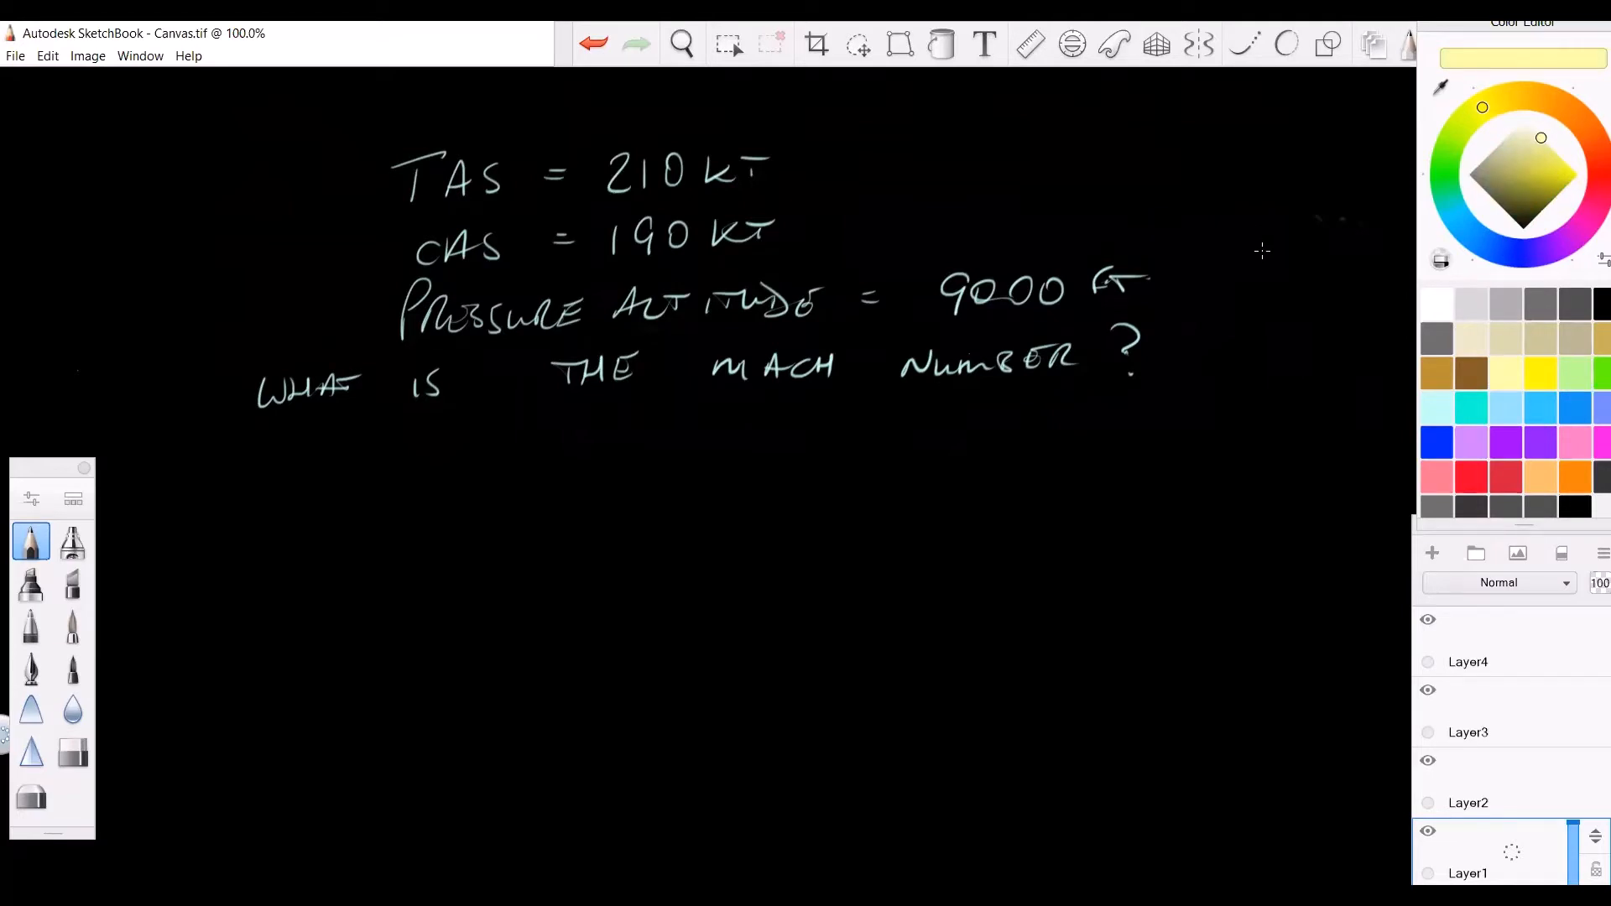
pyautogui.moveTo(1282, 253)
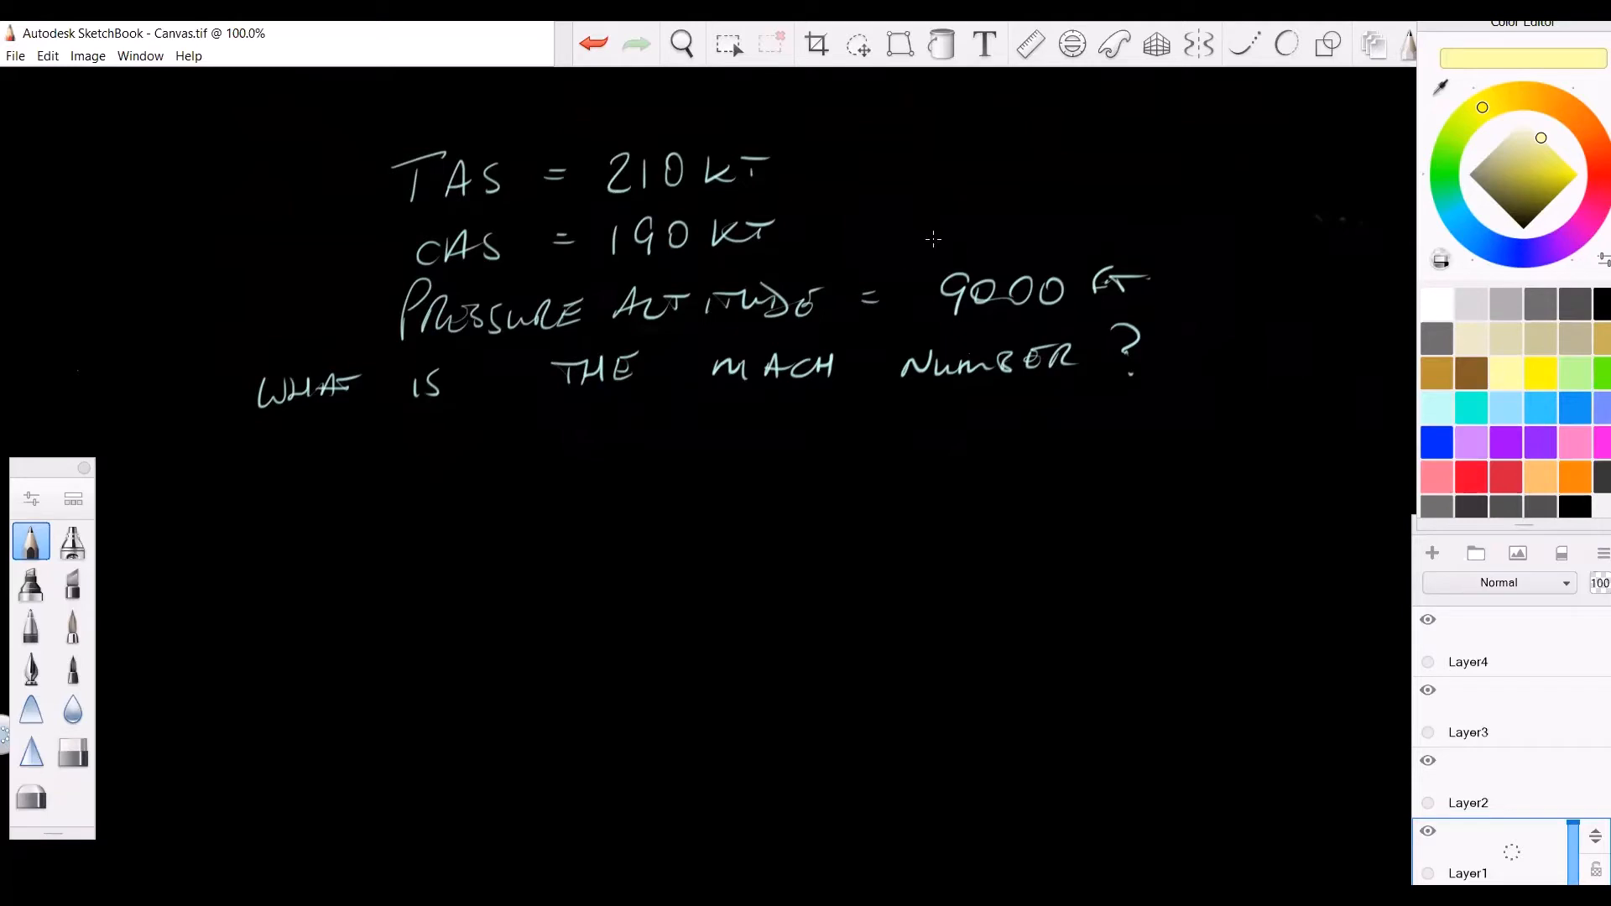
pyautogui.moveTo(935, 277)
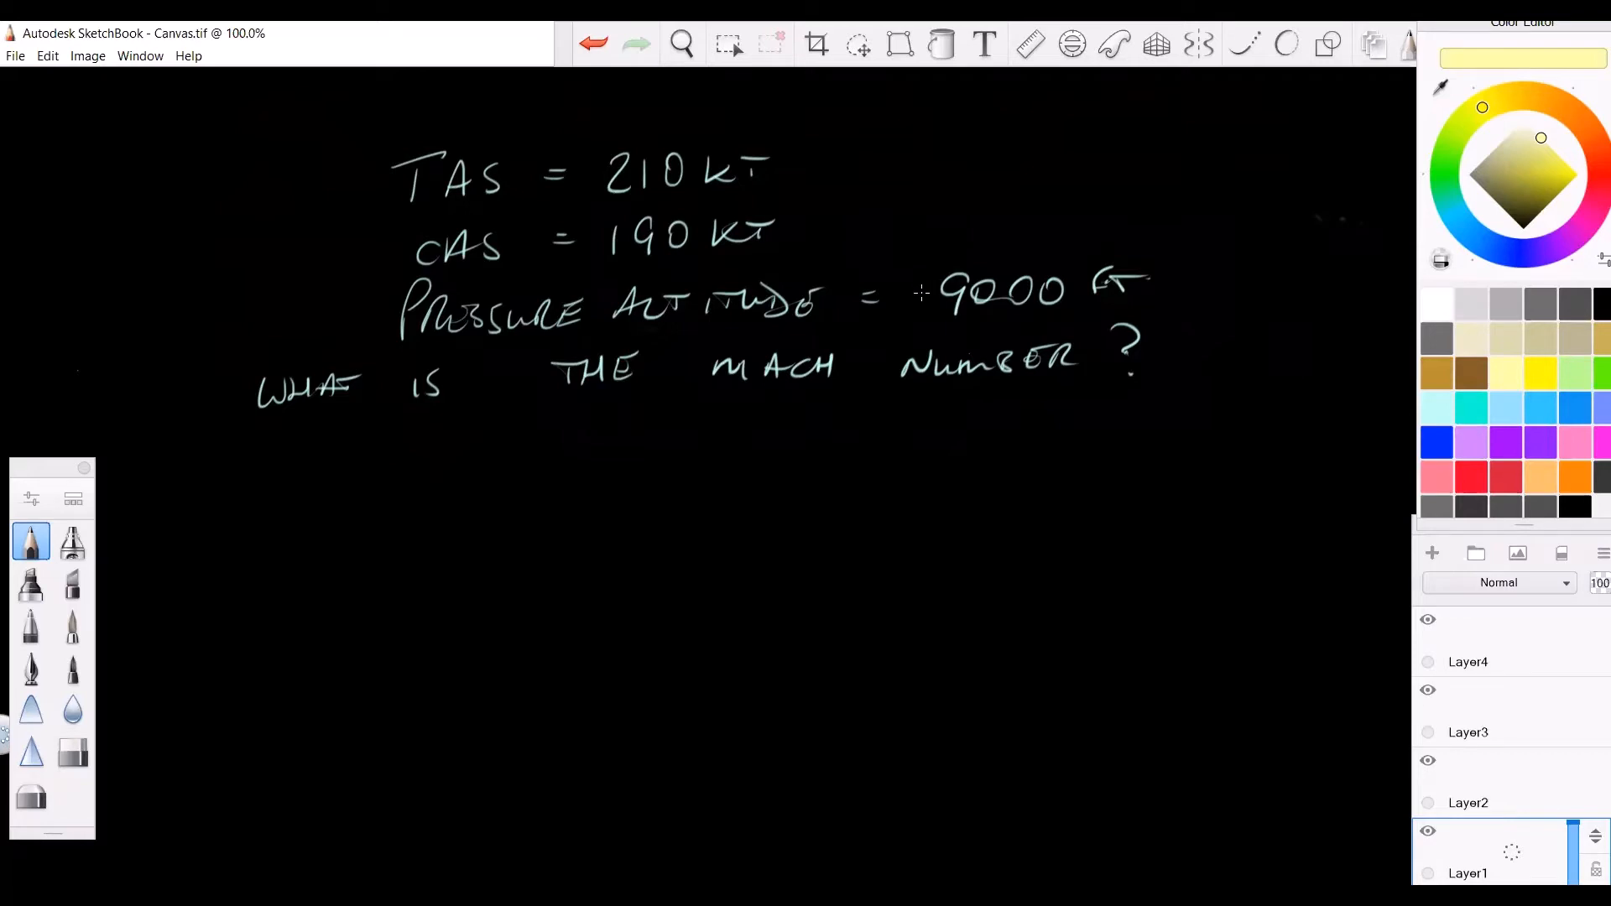
pyautogui.moveTo(921, 303)
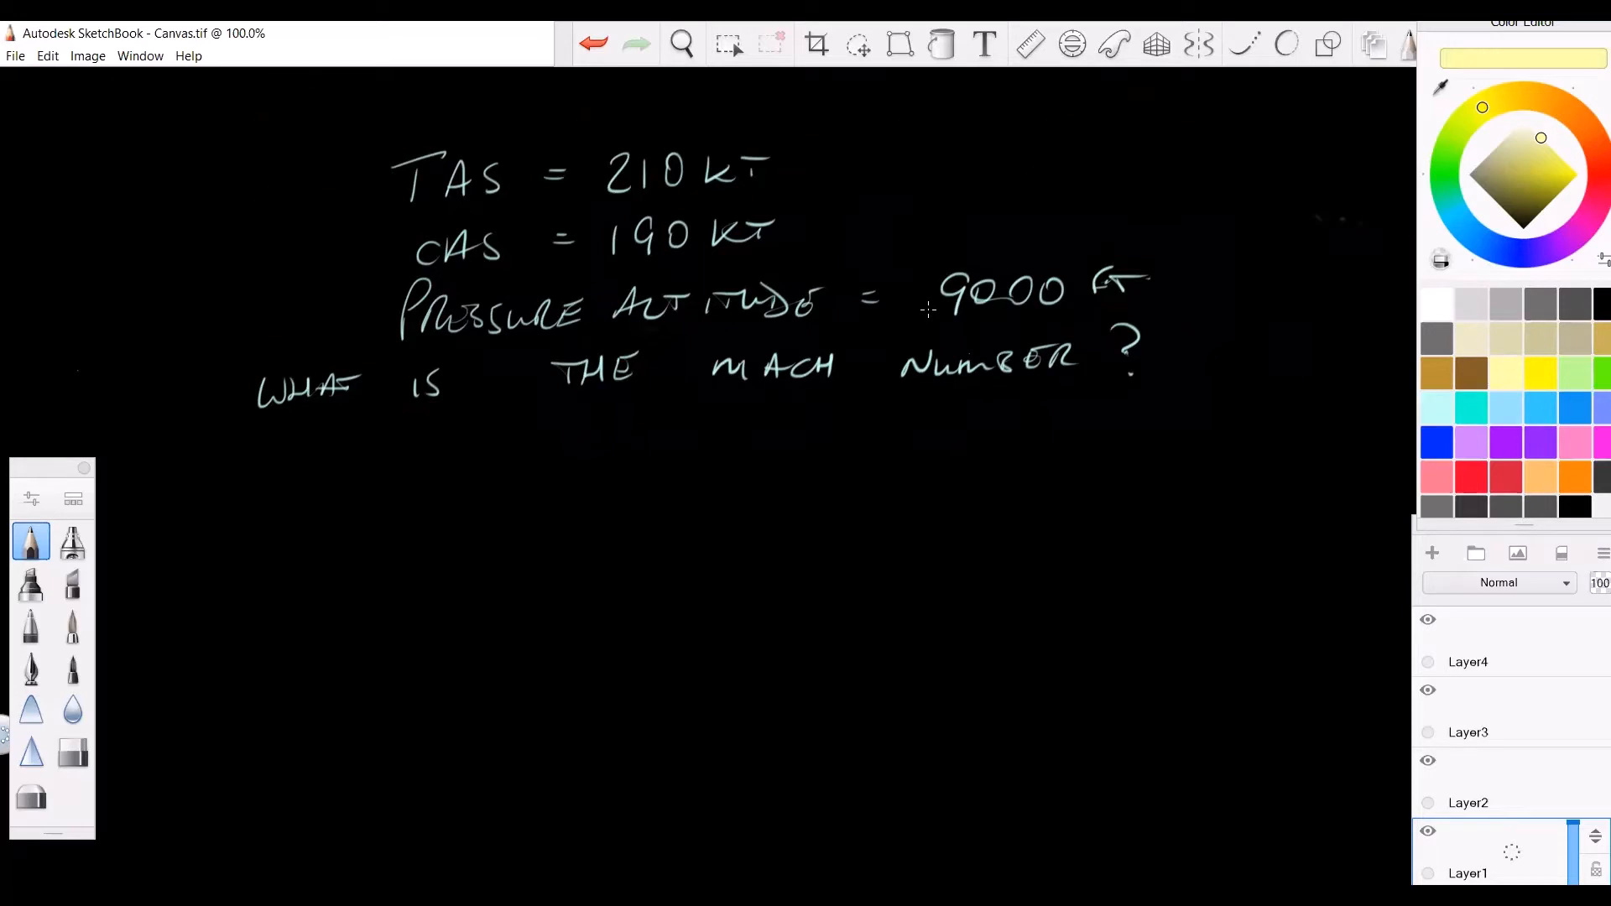
pyautogui.moveTo(916, 331)
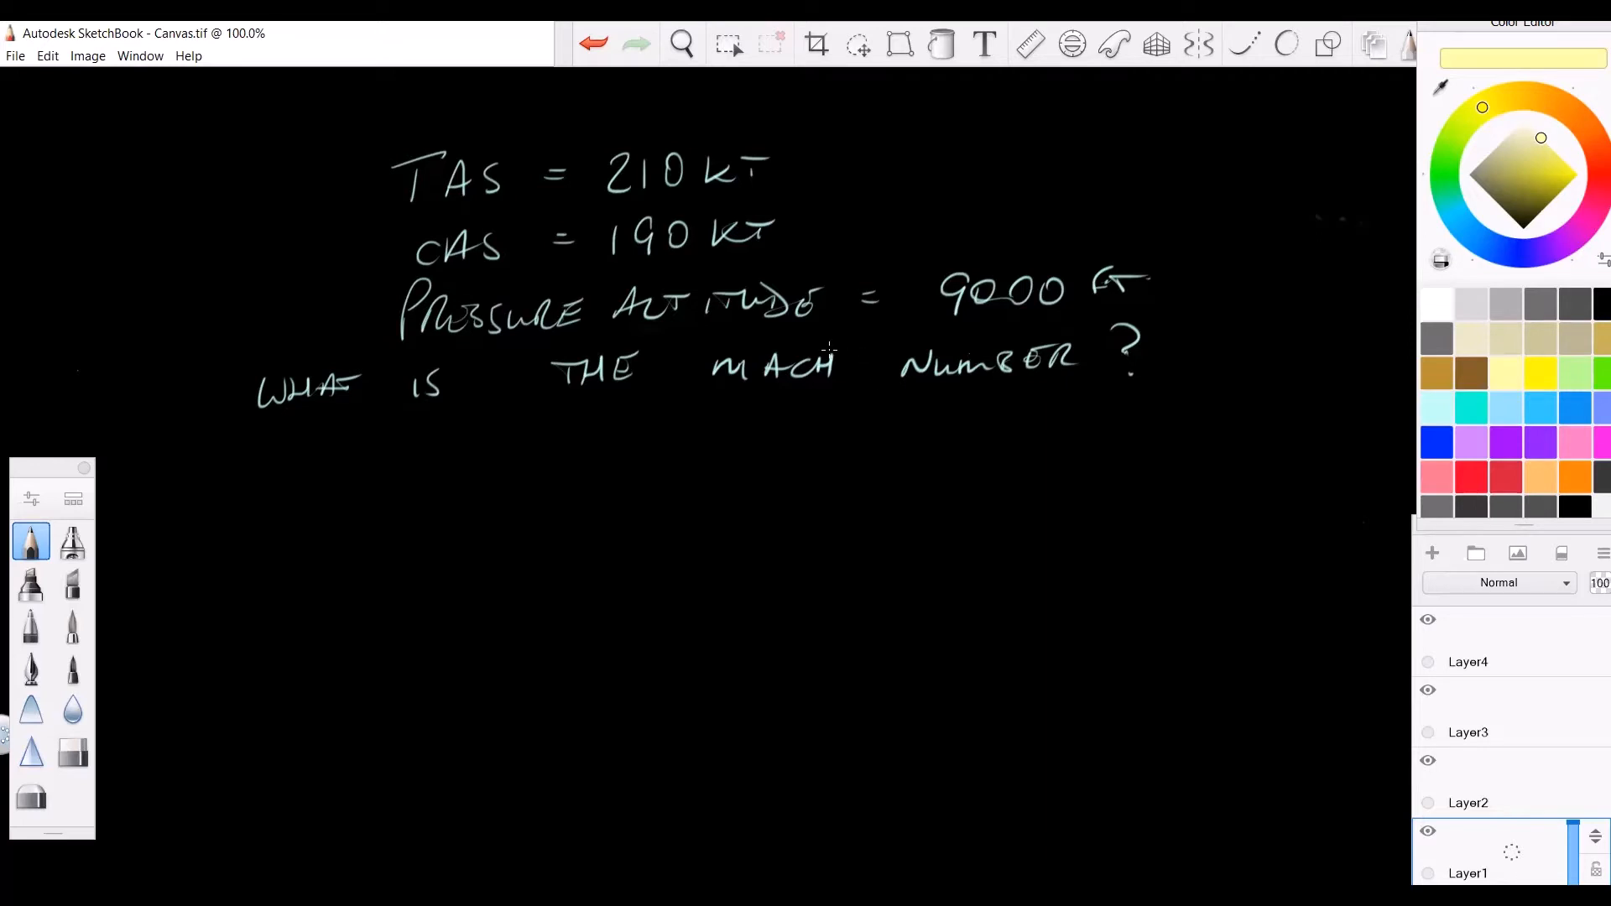
pyautogui.moveTo(843, 349)
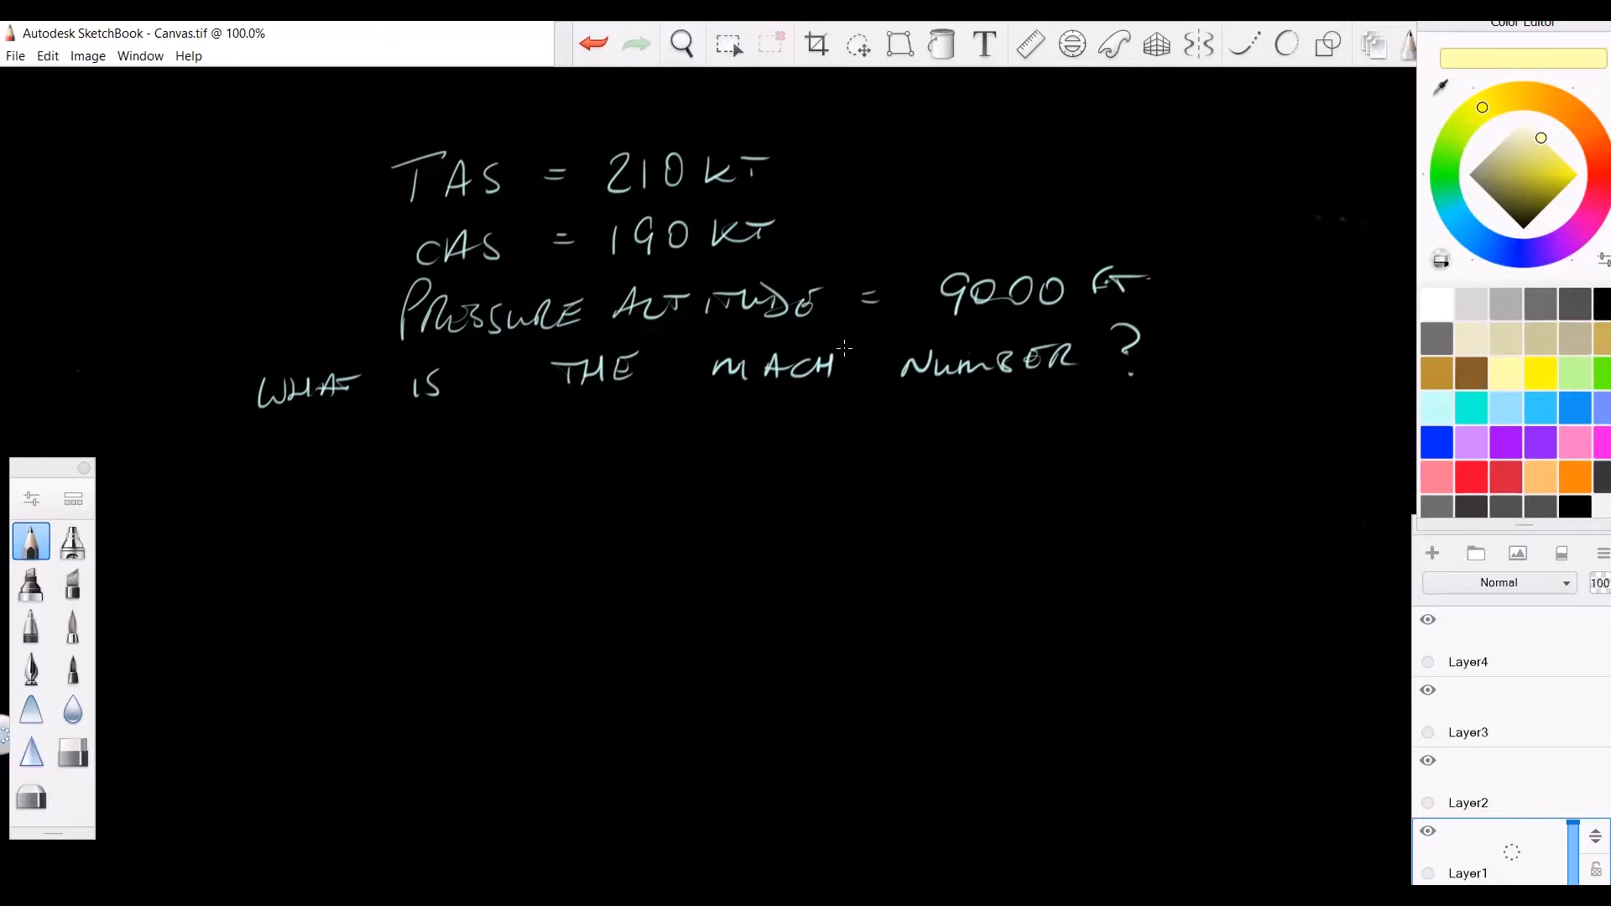
pyautogui.moveTo(841, 354)
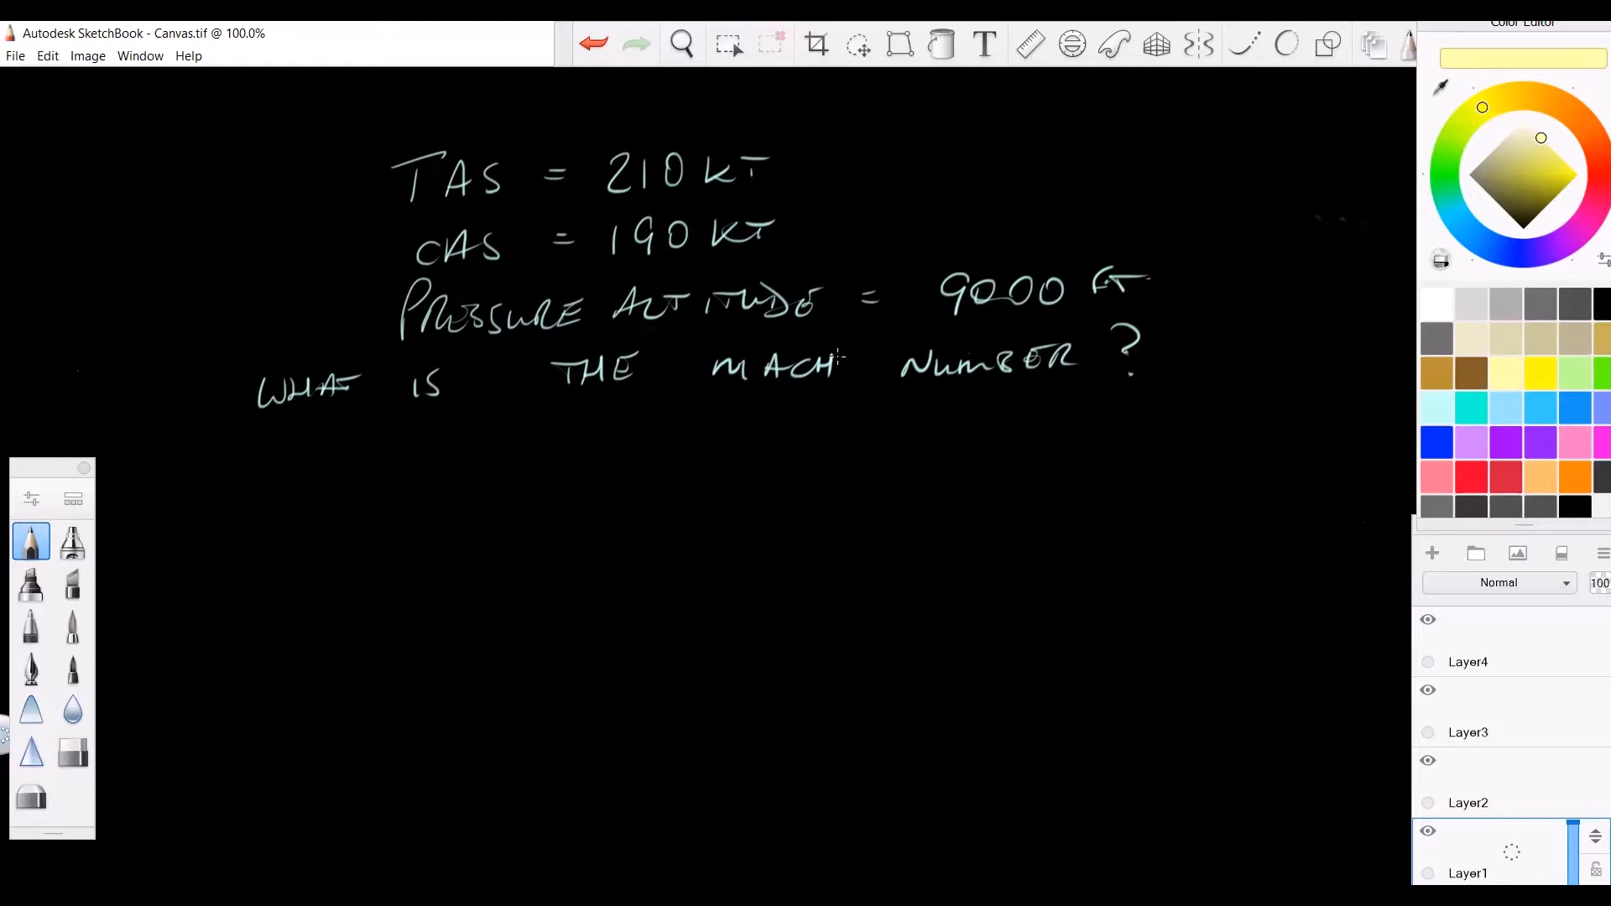
pyautogui.moveTo(838, 359)
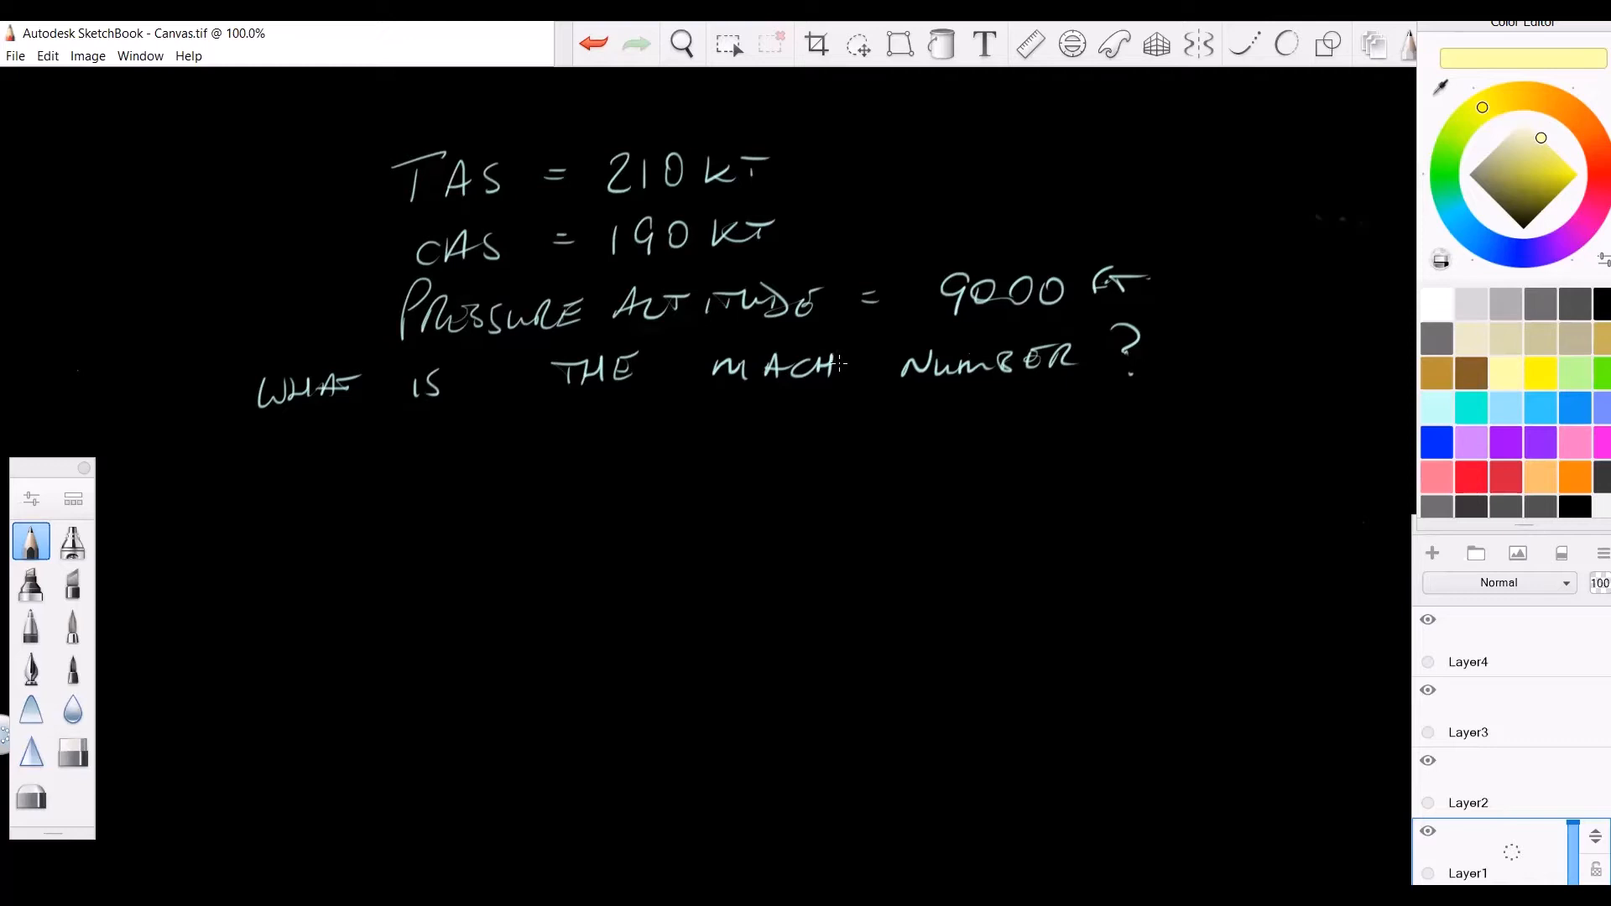
pyautogui.moveTo(838, 362)
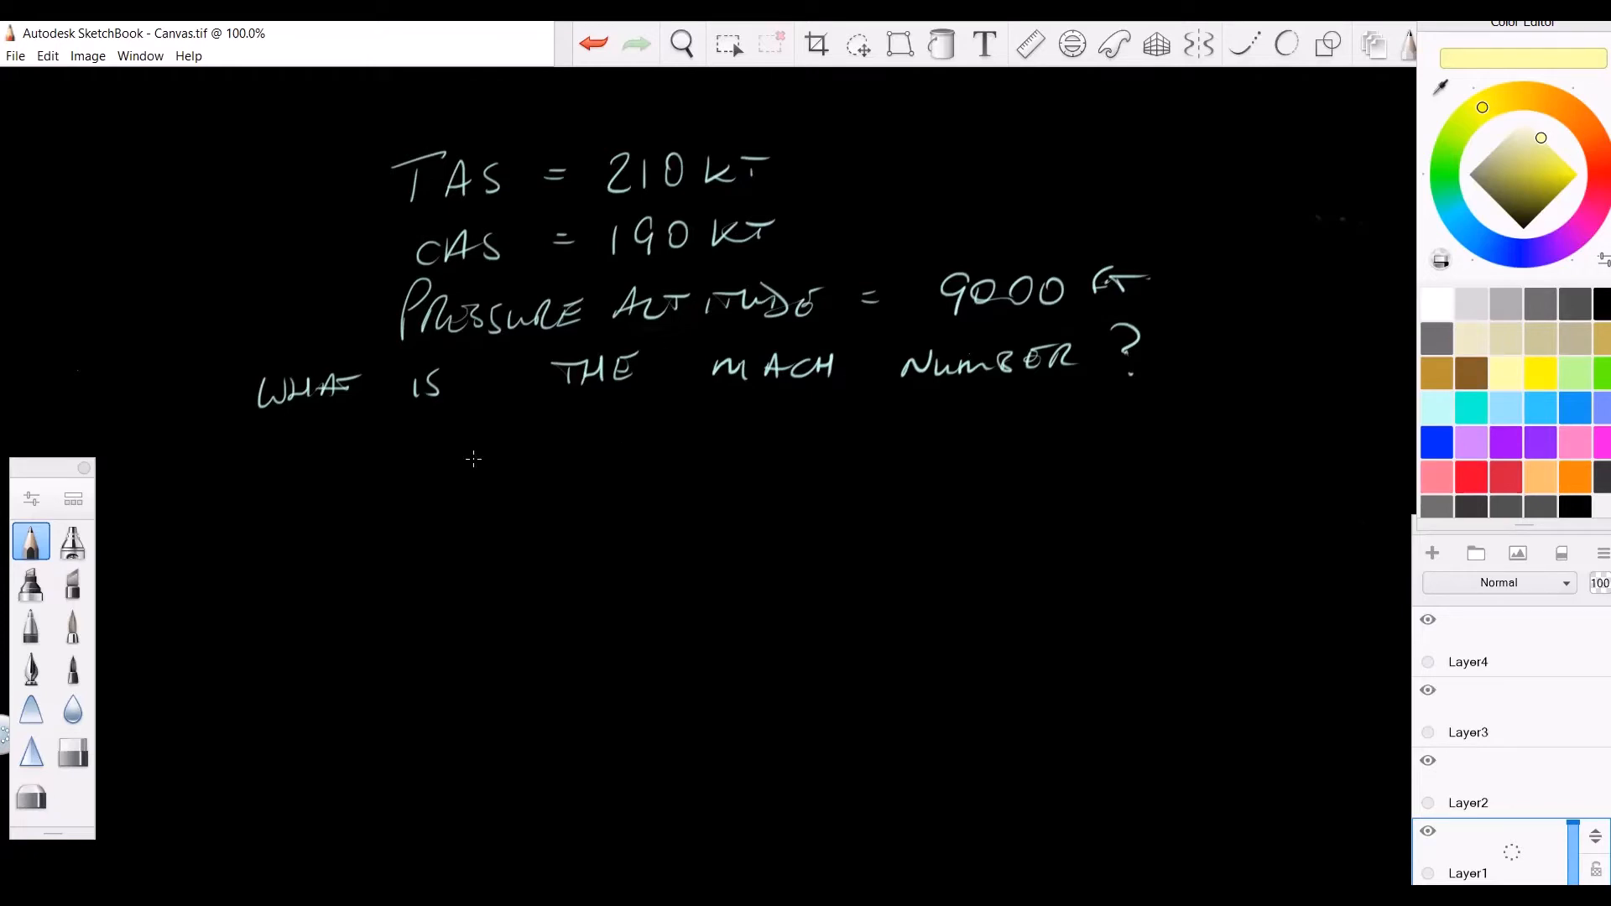
pyautogui.moveTo(366, 465)
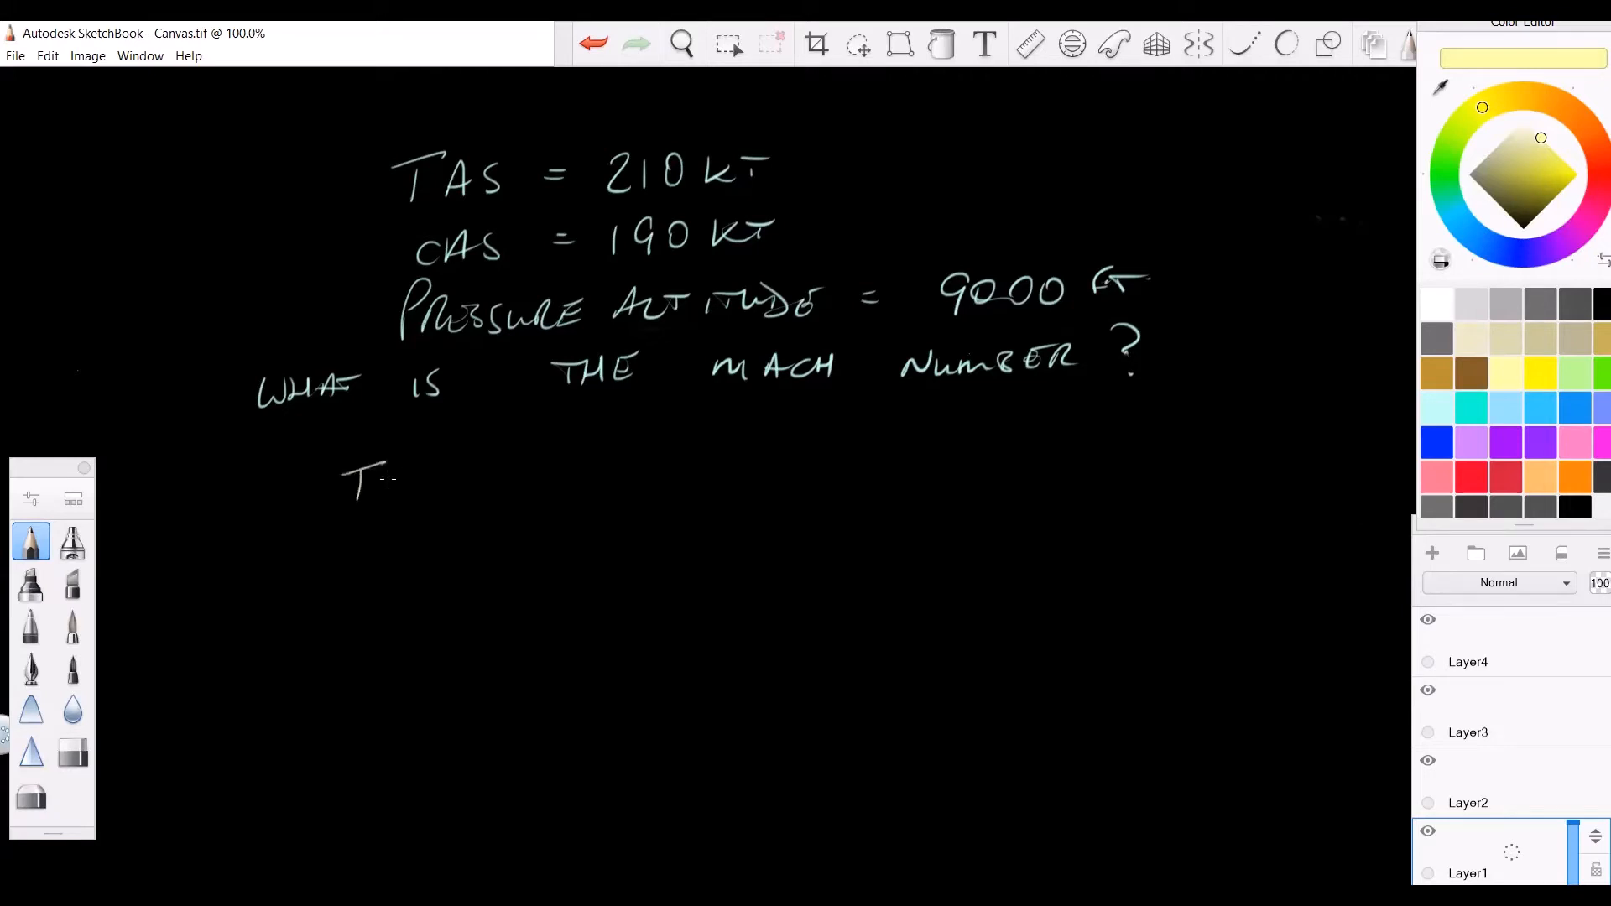
# Step: Handwrite the first lines: TAS ⇔ CAS, AIR SPEED WINDOW, and 9000 → TEMP
pyautogui.moveTo(381, 483); pyautogui.dragTo(441, 488)
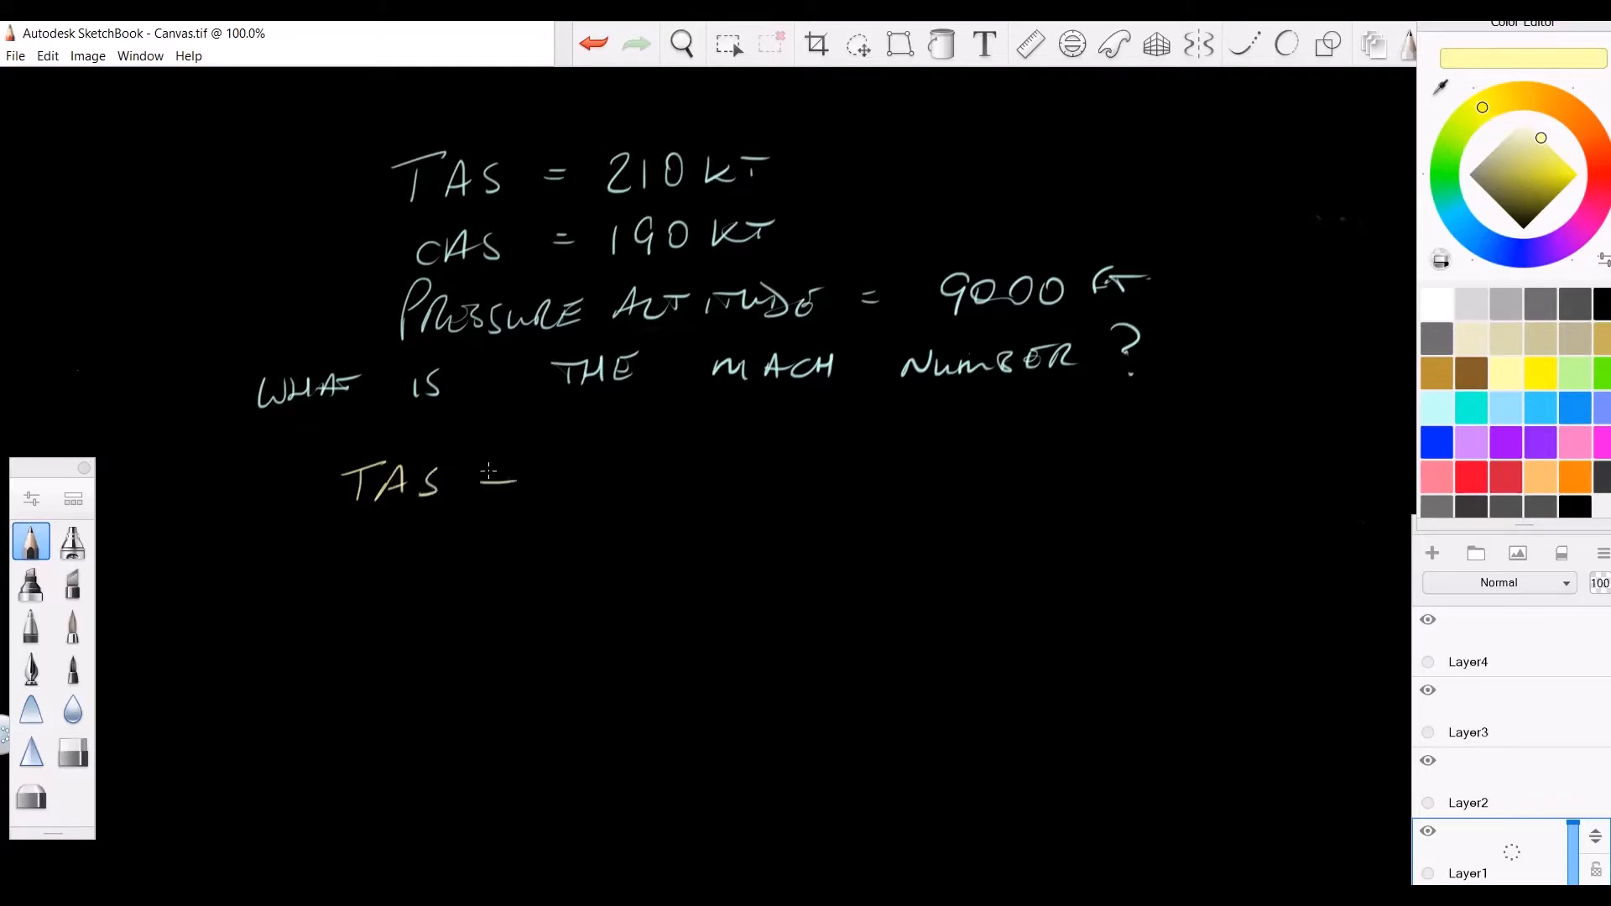
pyautogui.moveTo(473, 483); pyautogui.dragTo(653, 483)
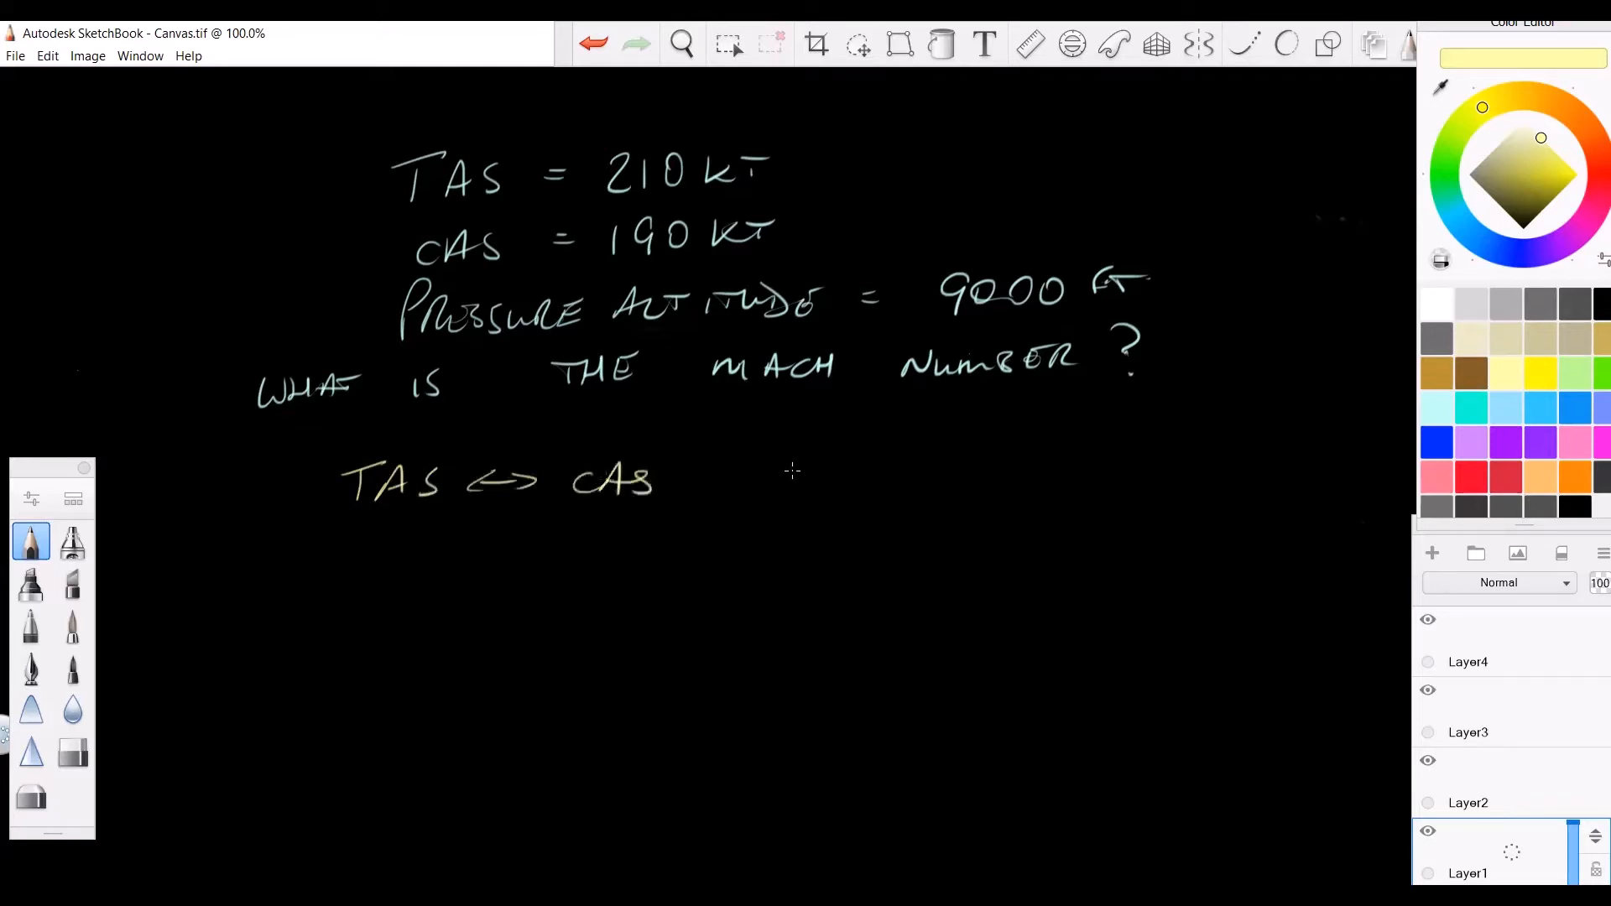
pyautogui.moveTo(833, 473)
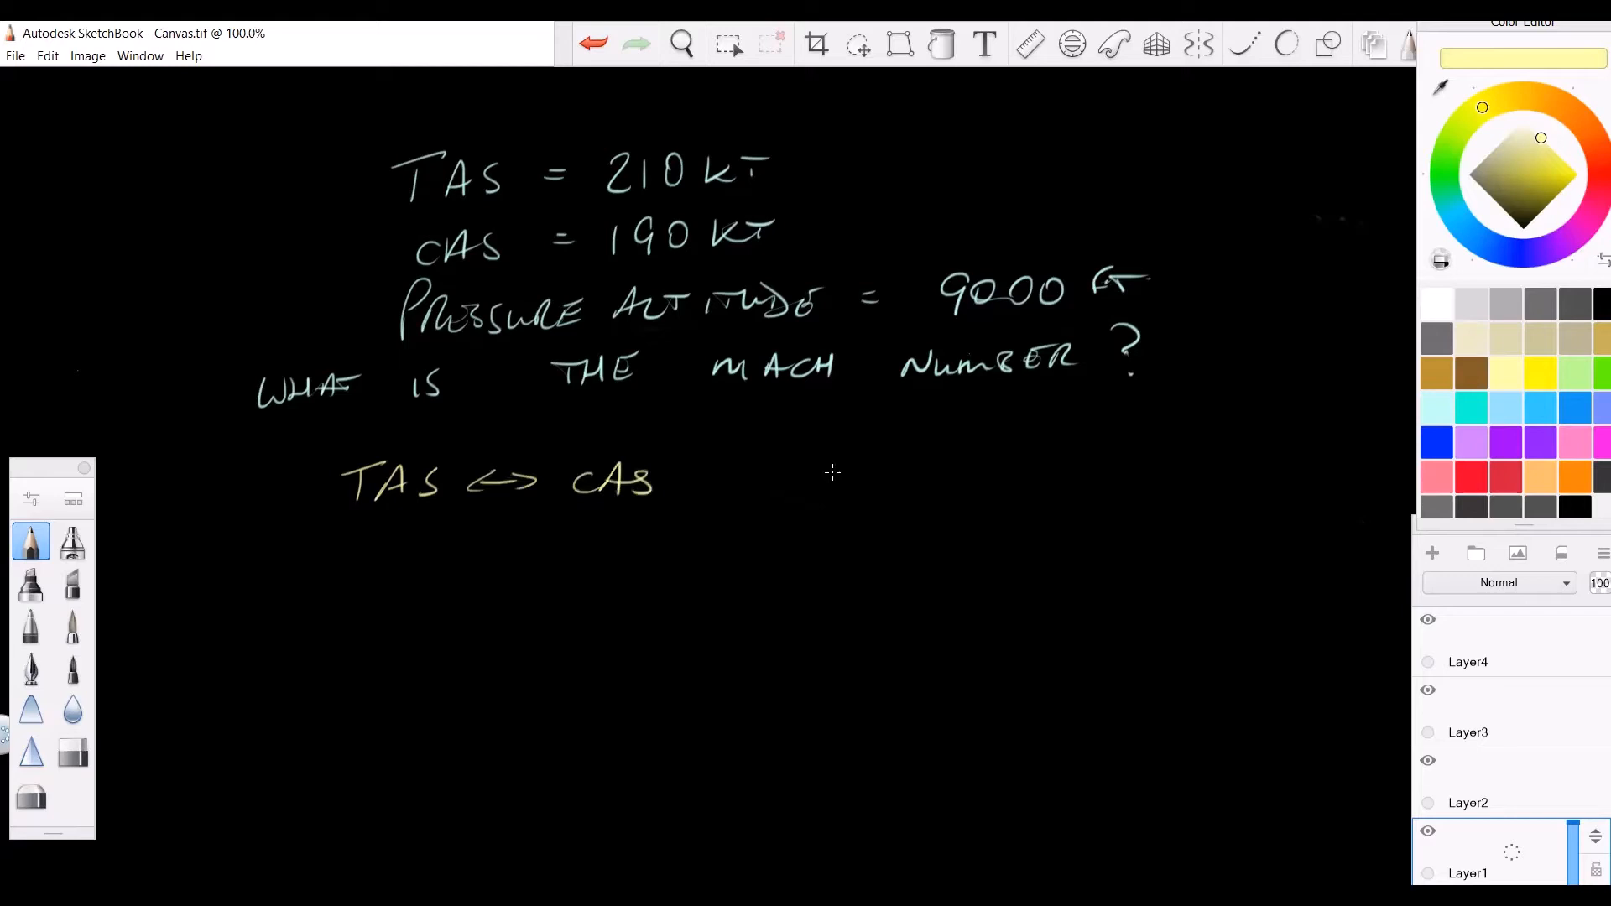
pyautogui.moveTo(828, 474); pyautogui.dragTo(977, 474)
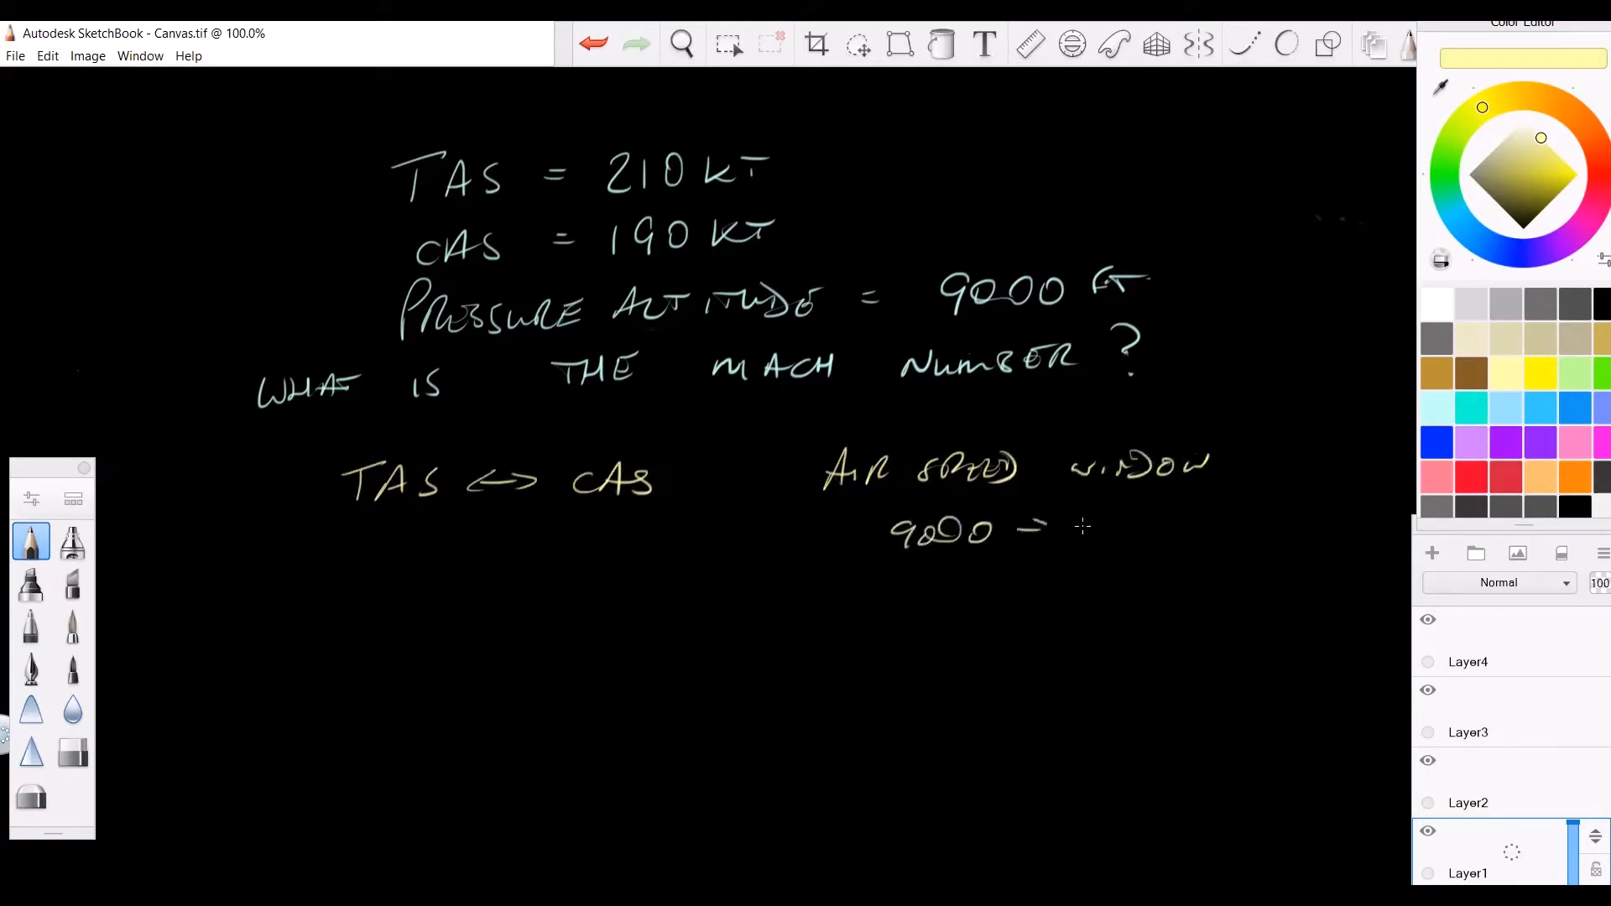
pyautogui.moveTo(1130, 524); pyautogui.dragTo(1192, 524)
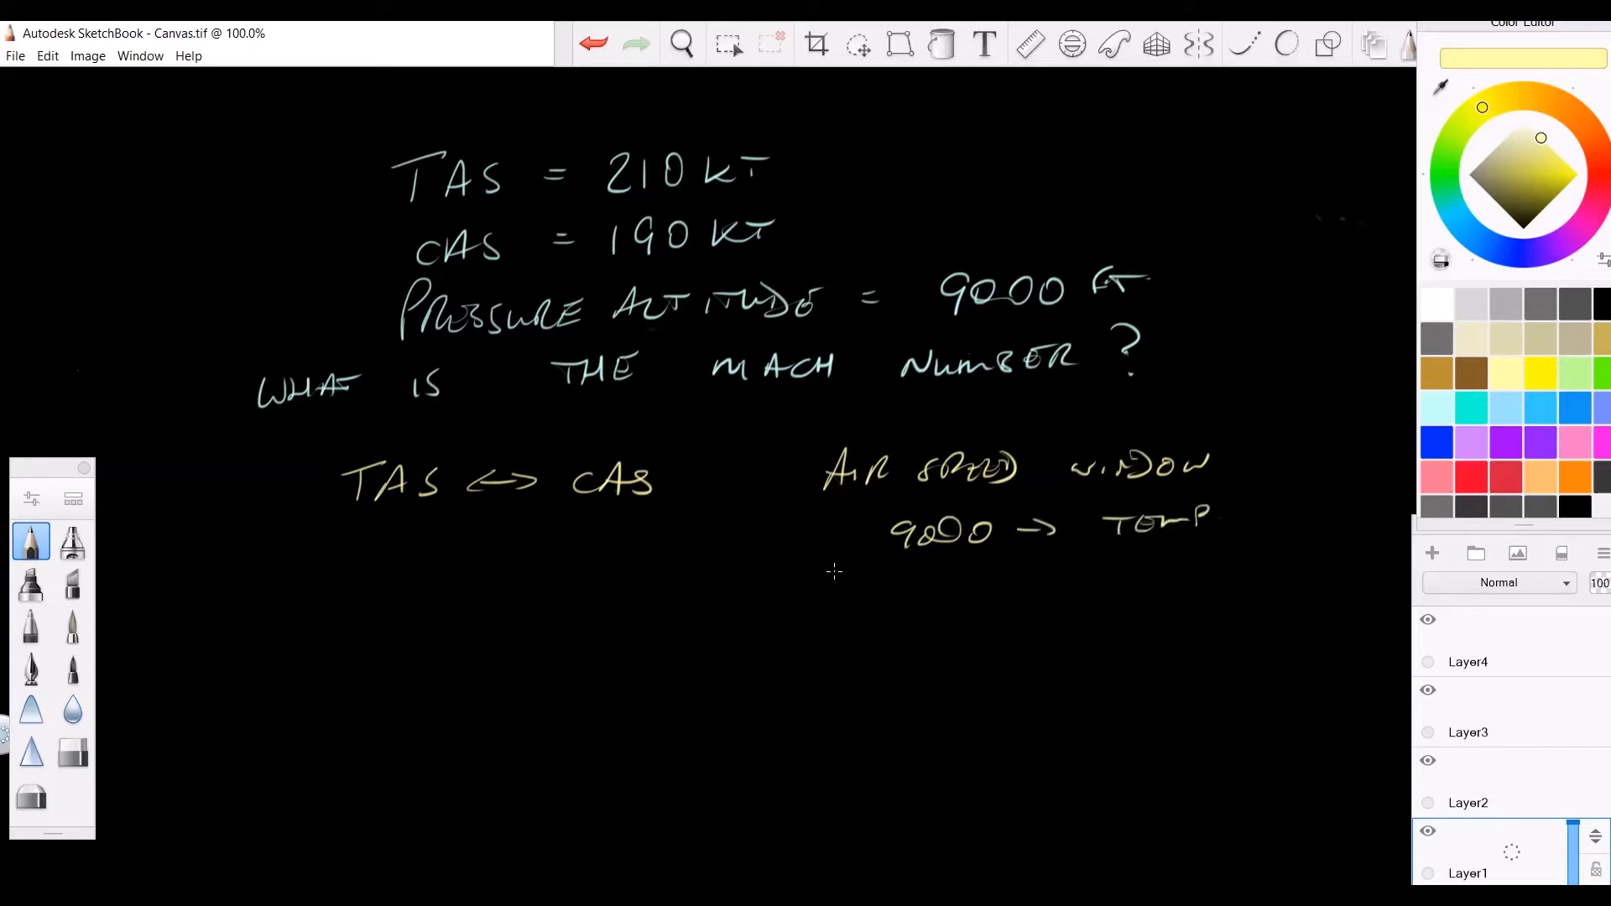
pyautogui.moveTo(873, 579)
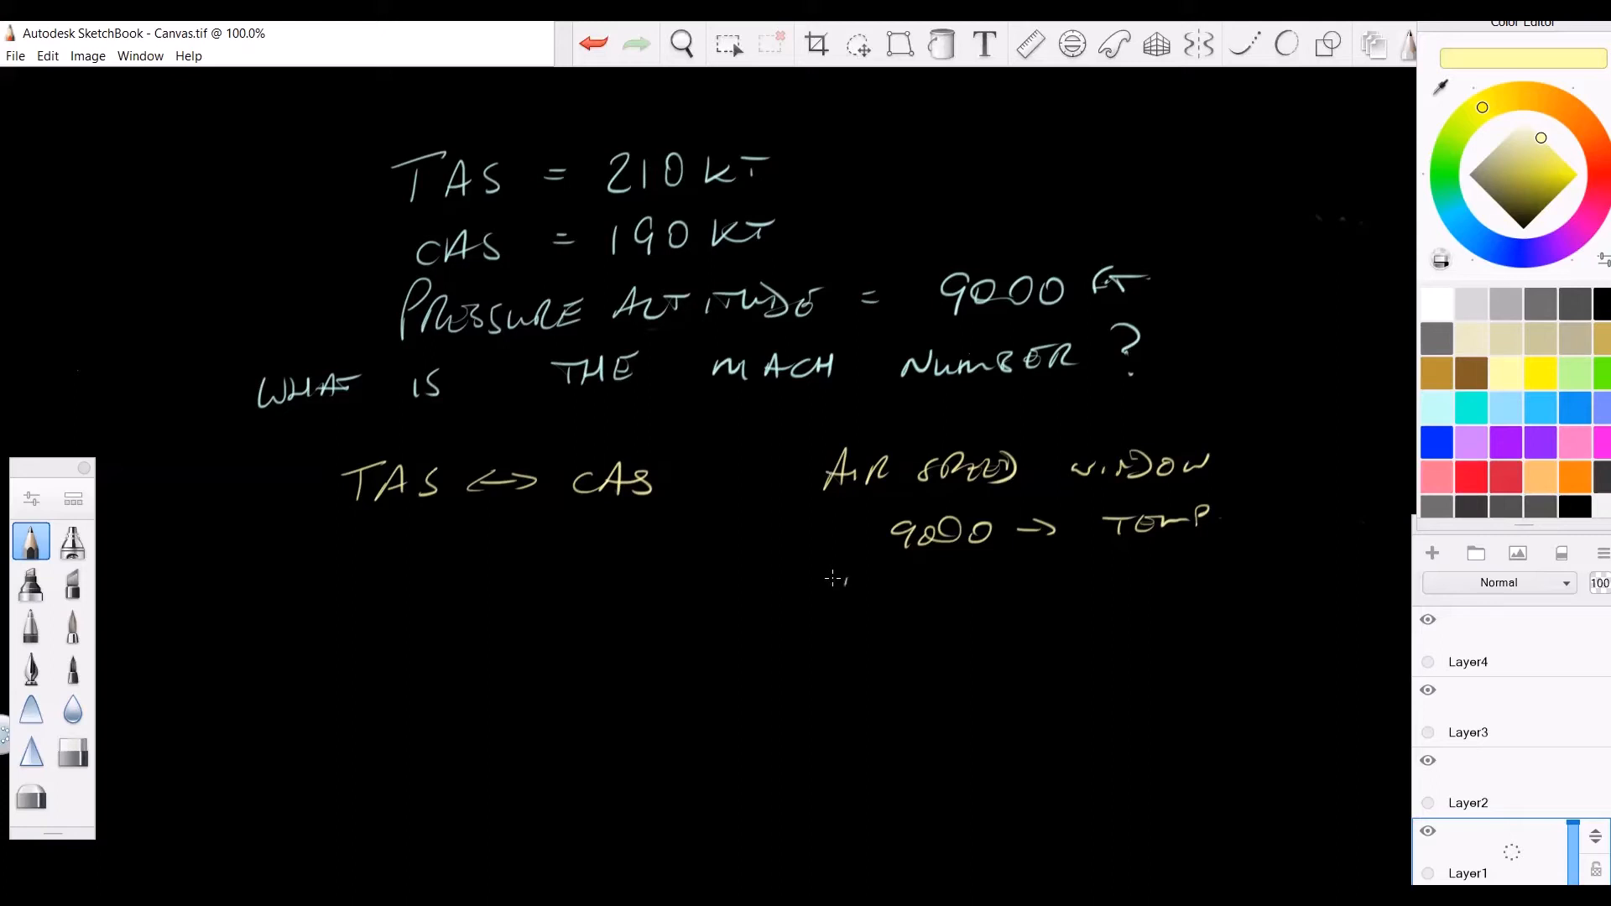
# Step: Handwrite the next line TEMP → MACH NO INDEX
pyautogui.moveTo(833, 586); pyautogui.dragTo(930, 586)
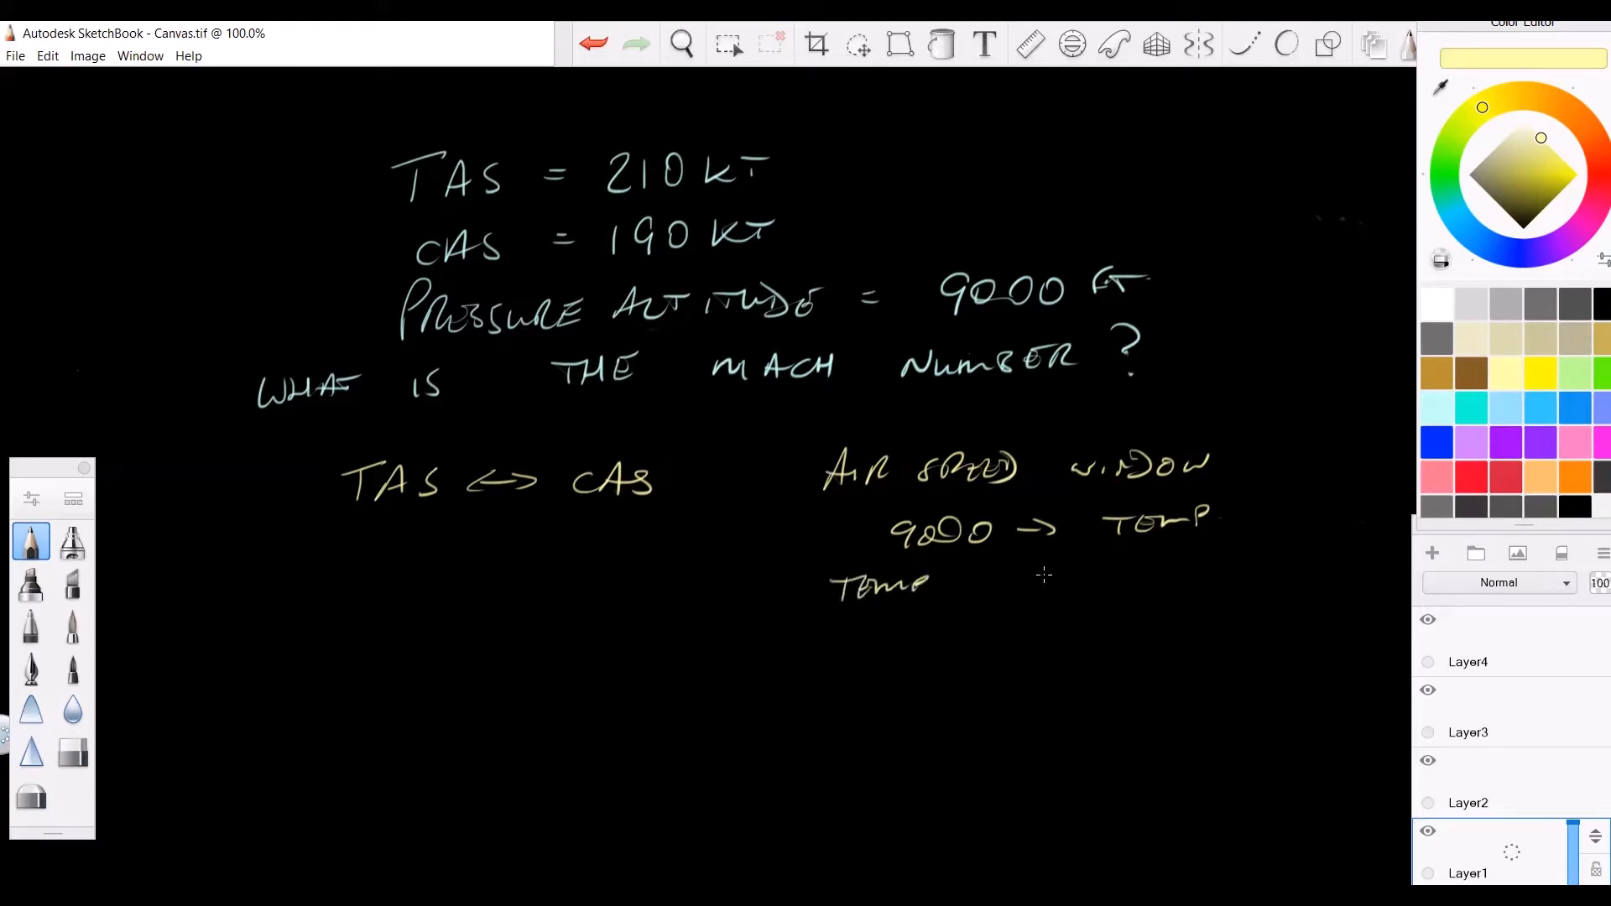
pyautogui.moveTo(967, 581); pyautogui.dragTo(1094, 581)
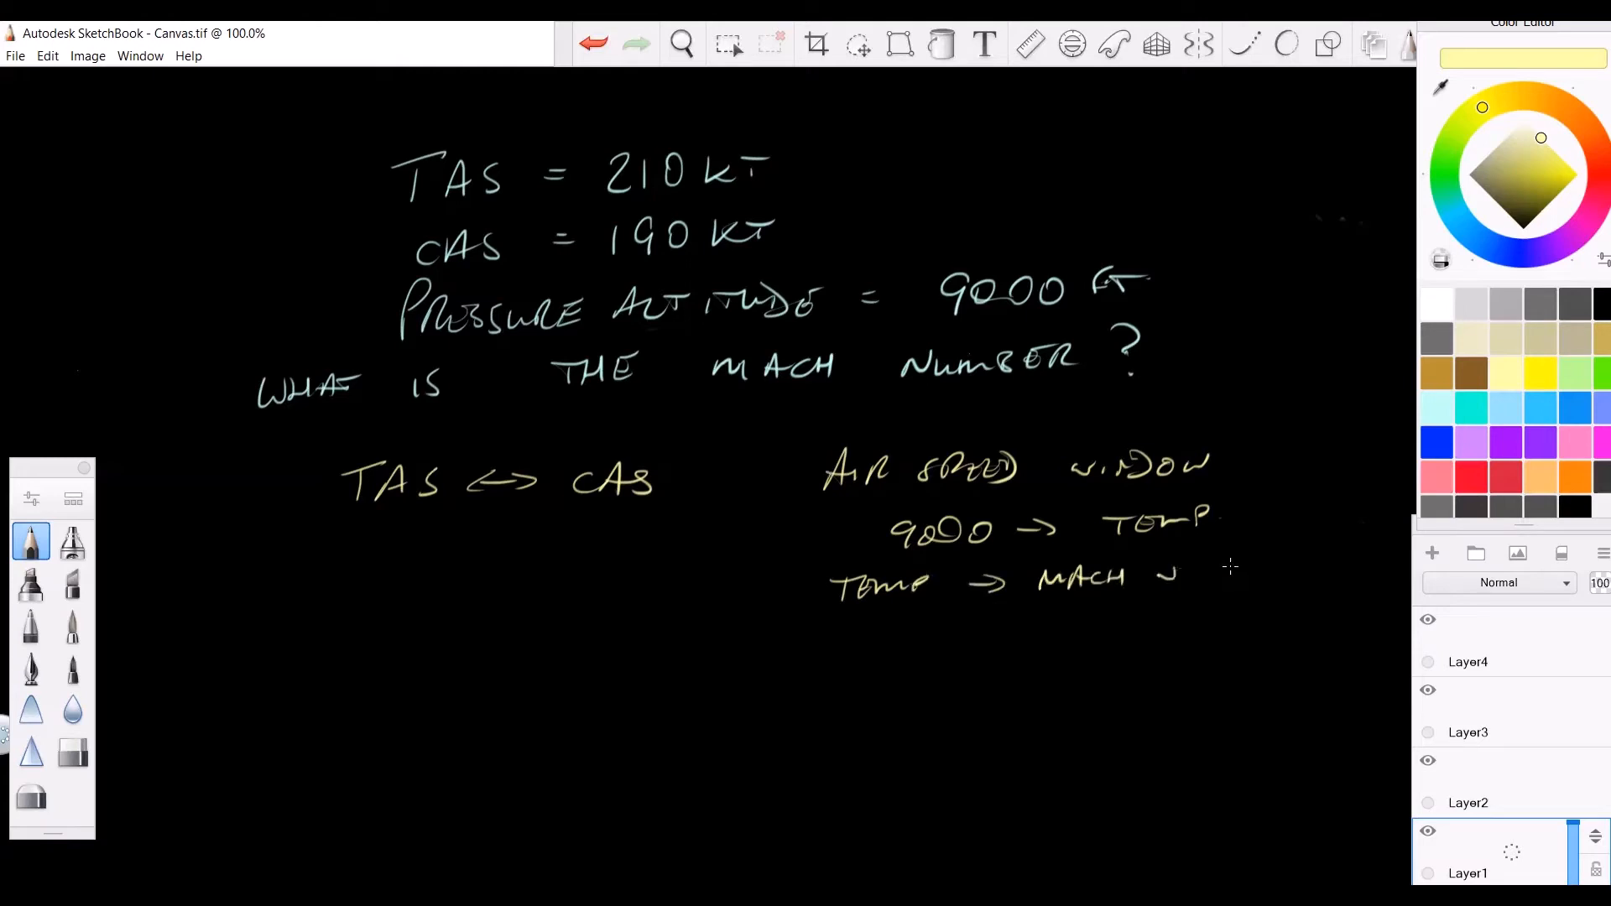
pyautogui.moveTo(1162, 576); pyautogui.dragTo(1274, 571)
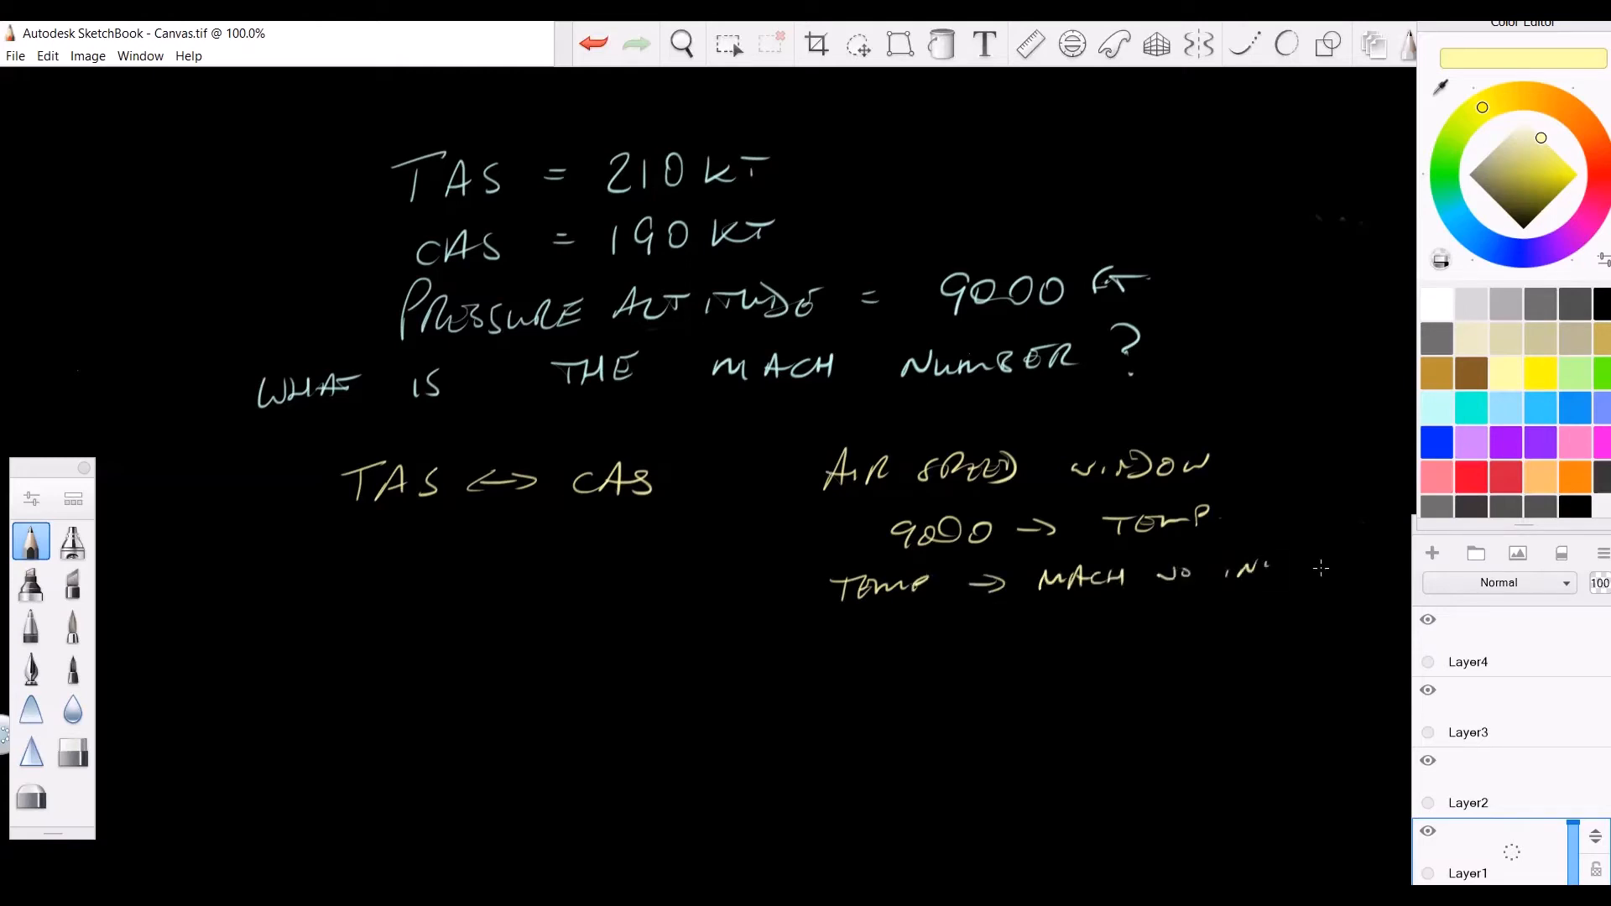
pyautogui.moveTo(1224, 570); pyautogui.dragTo(1326, 571)
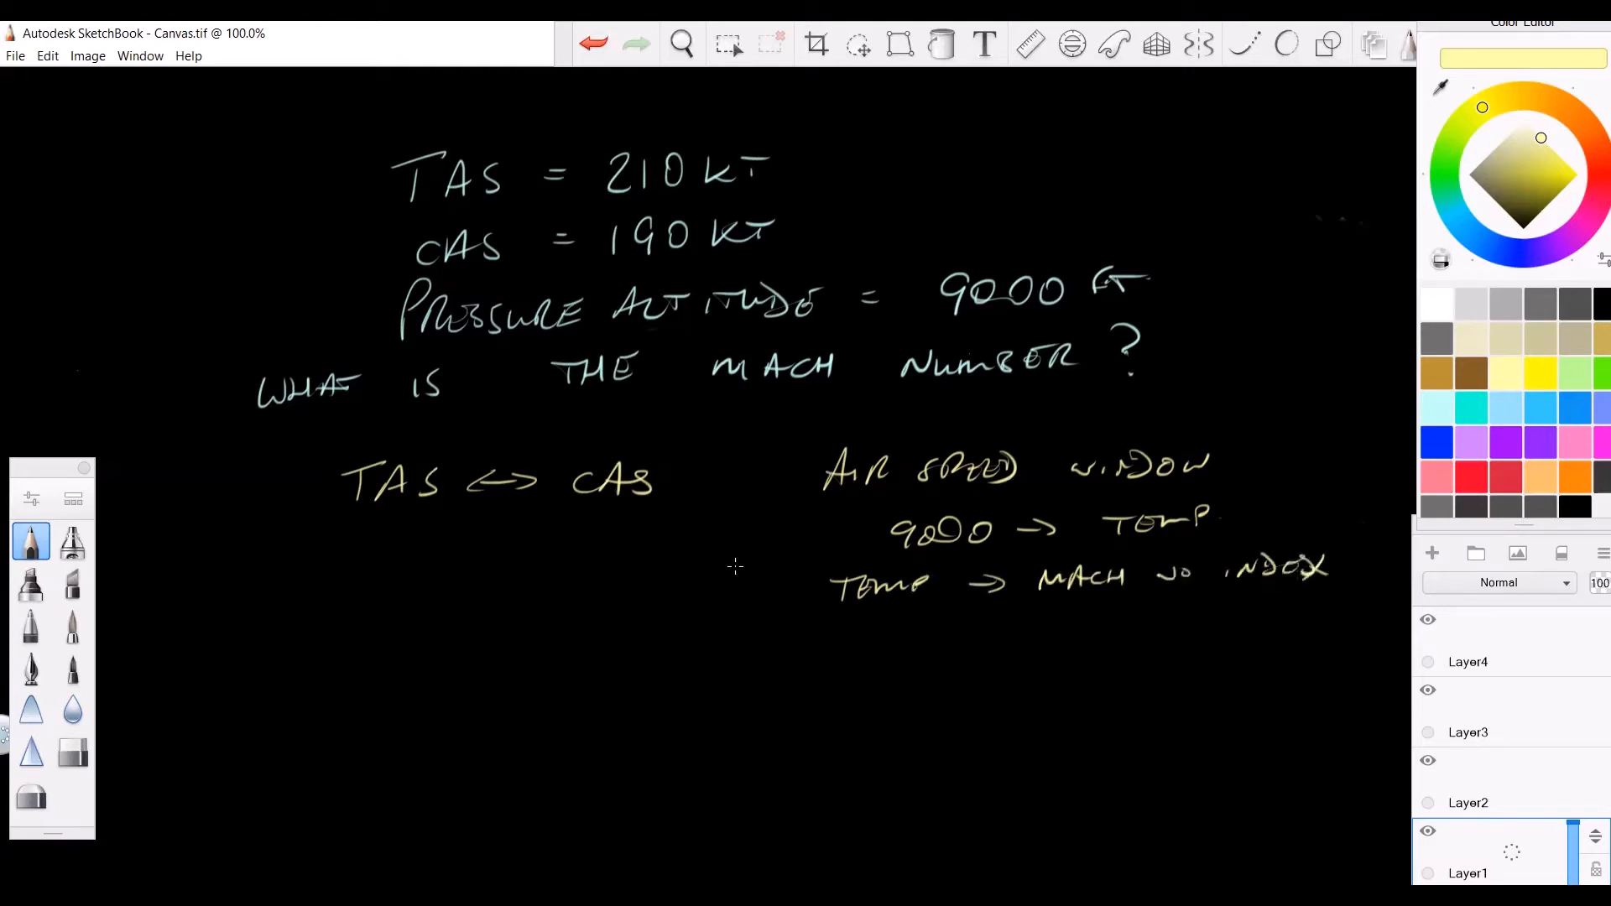
# Step: Handwrite the final step TAS → MACH NUMBER on the lower line
pyautogui.moveTo(586, 658); pyautogui.dragTo(688, 658)
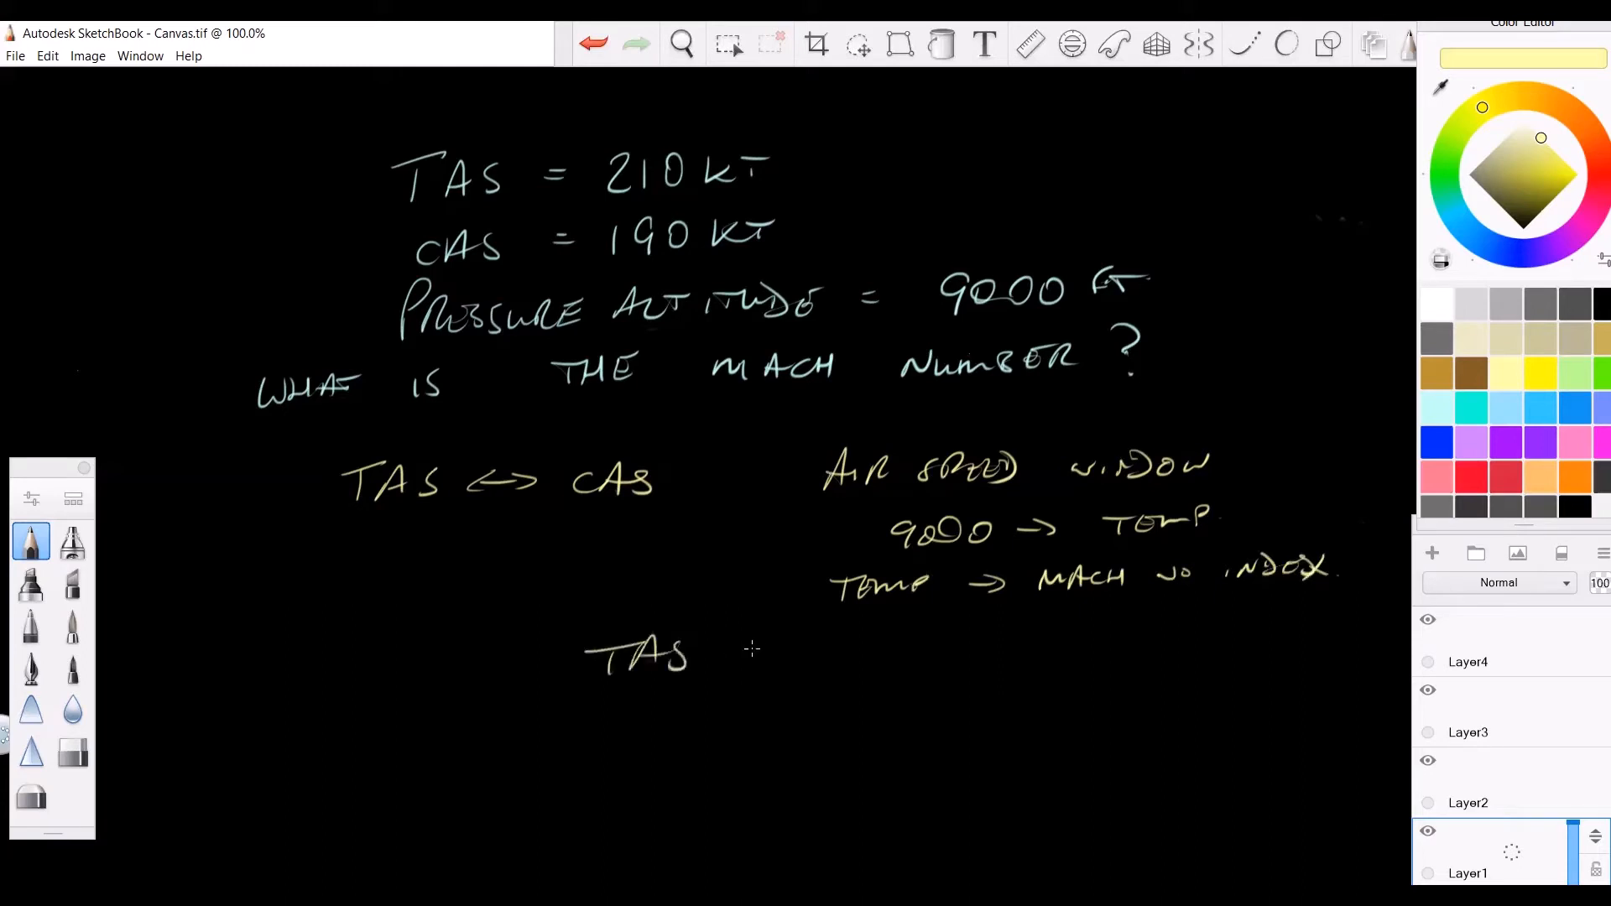
pyautogui.moveTo(709, 647); pyautogui.dragTo(853, 648)
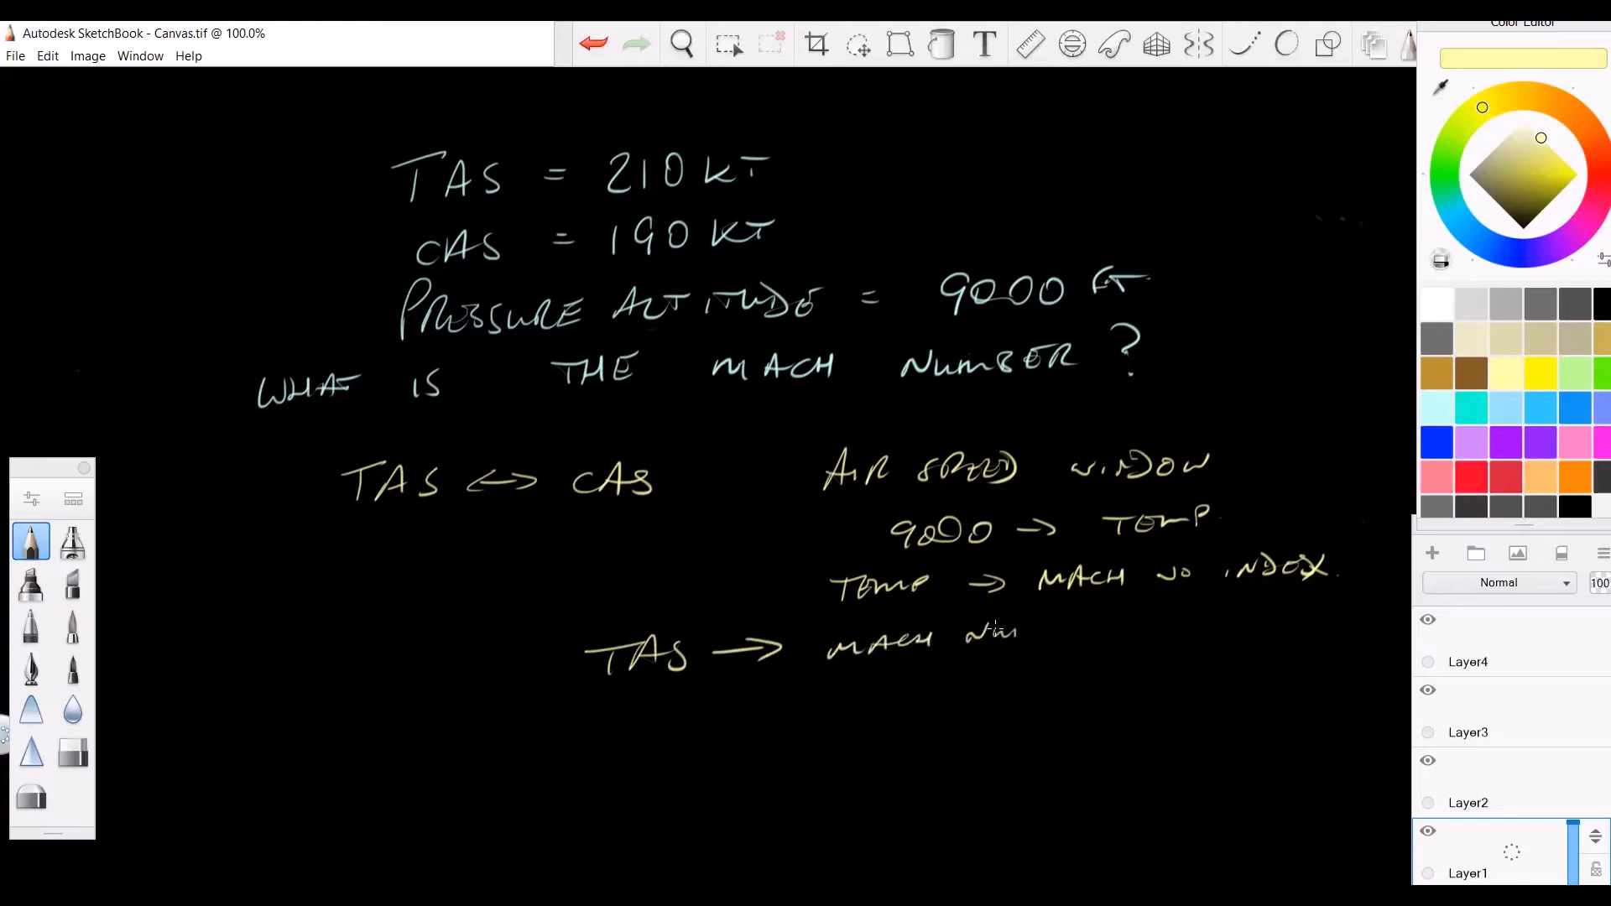
pyautogui.moveTo(967, 634); pyautogui.dragTo(1105, 633)
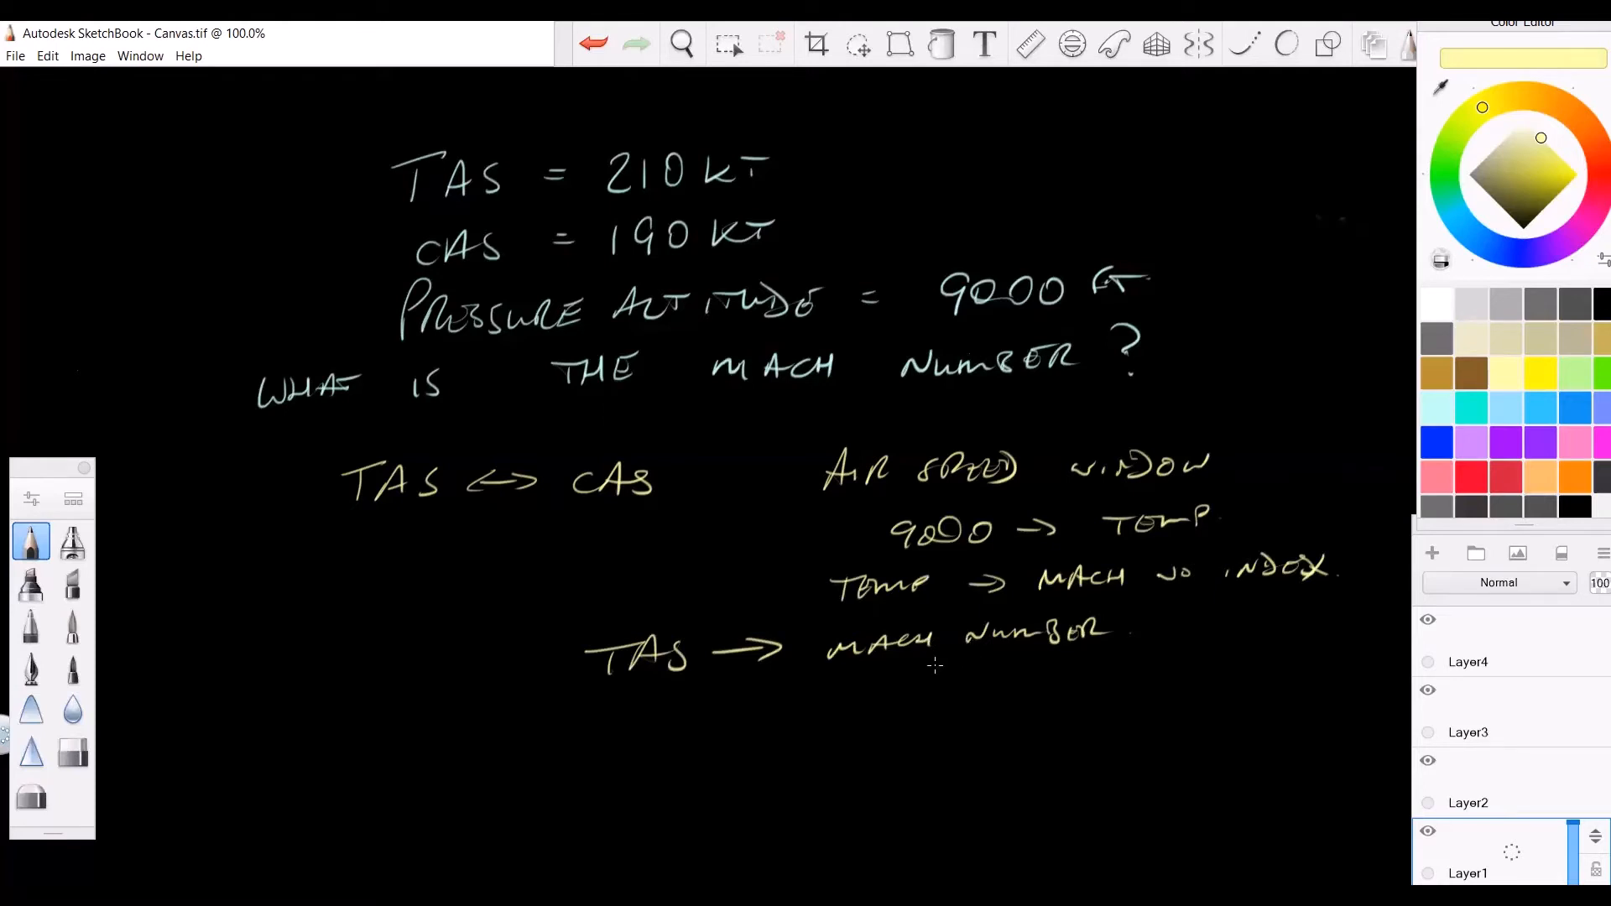
pyautogui.moveTo(1012, 592)
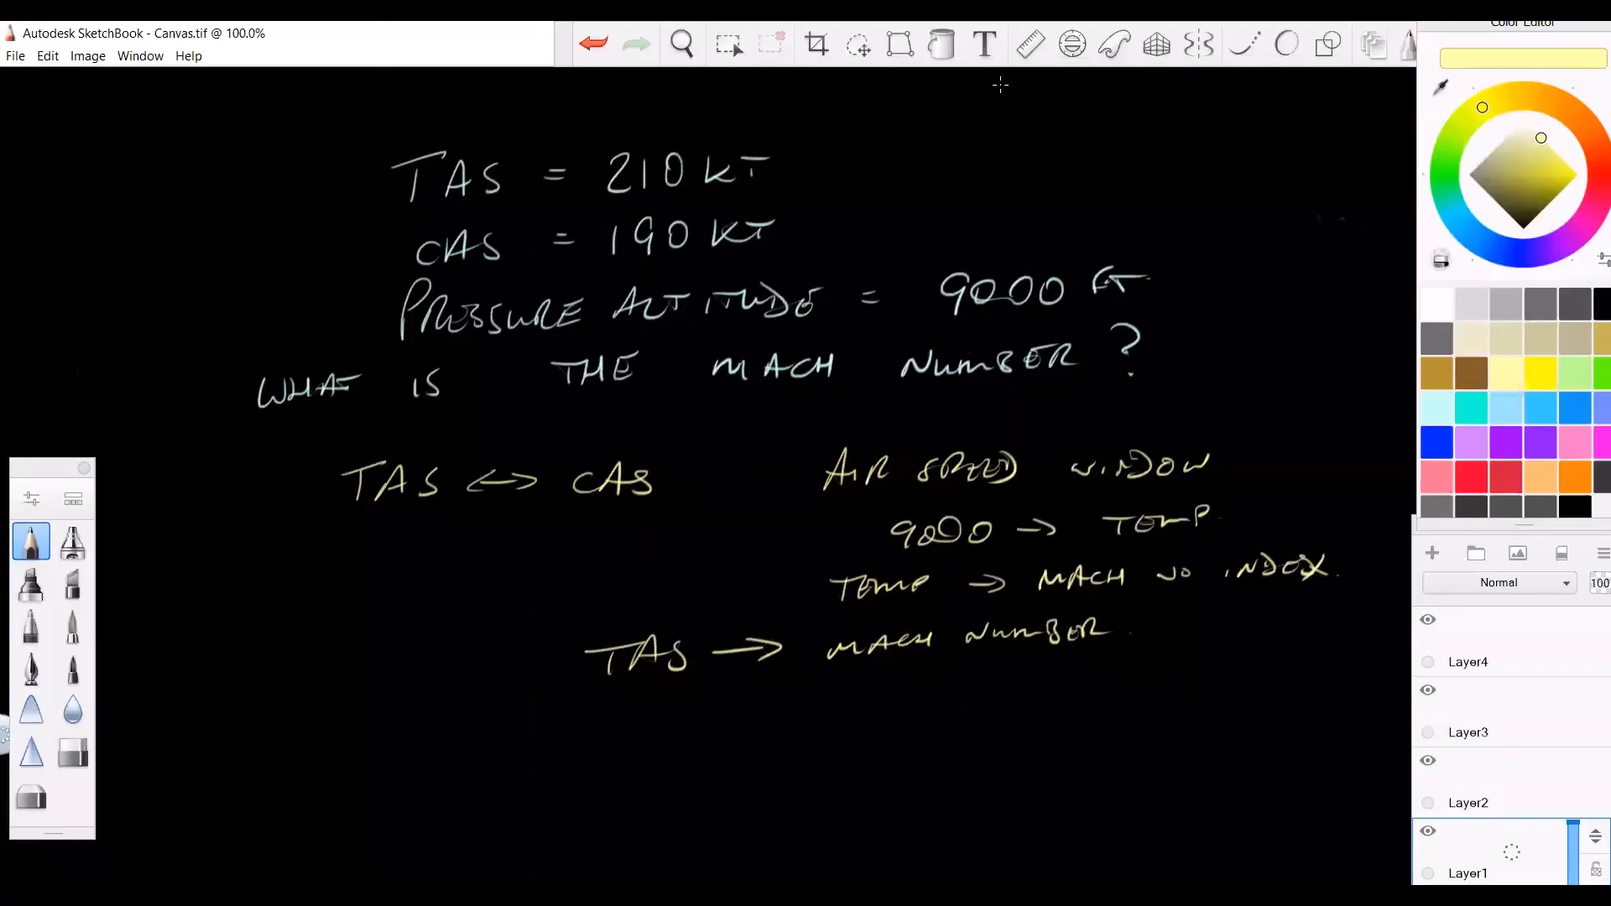
pyautogui.moveTo(1371, 368)
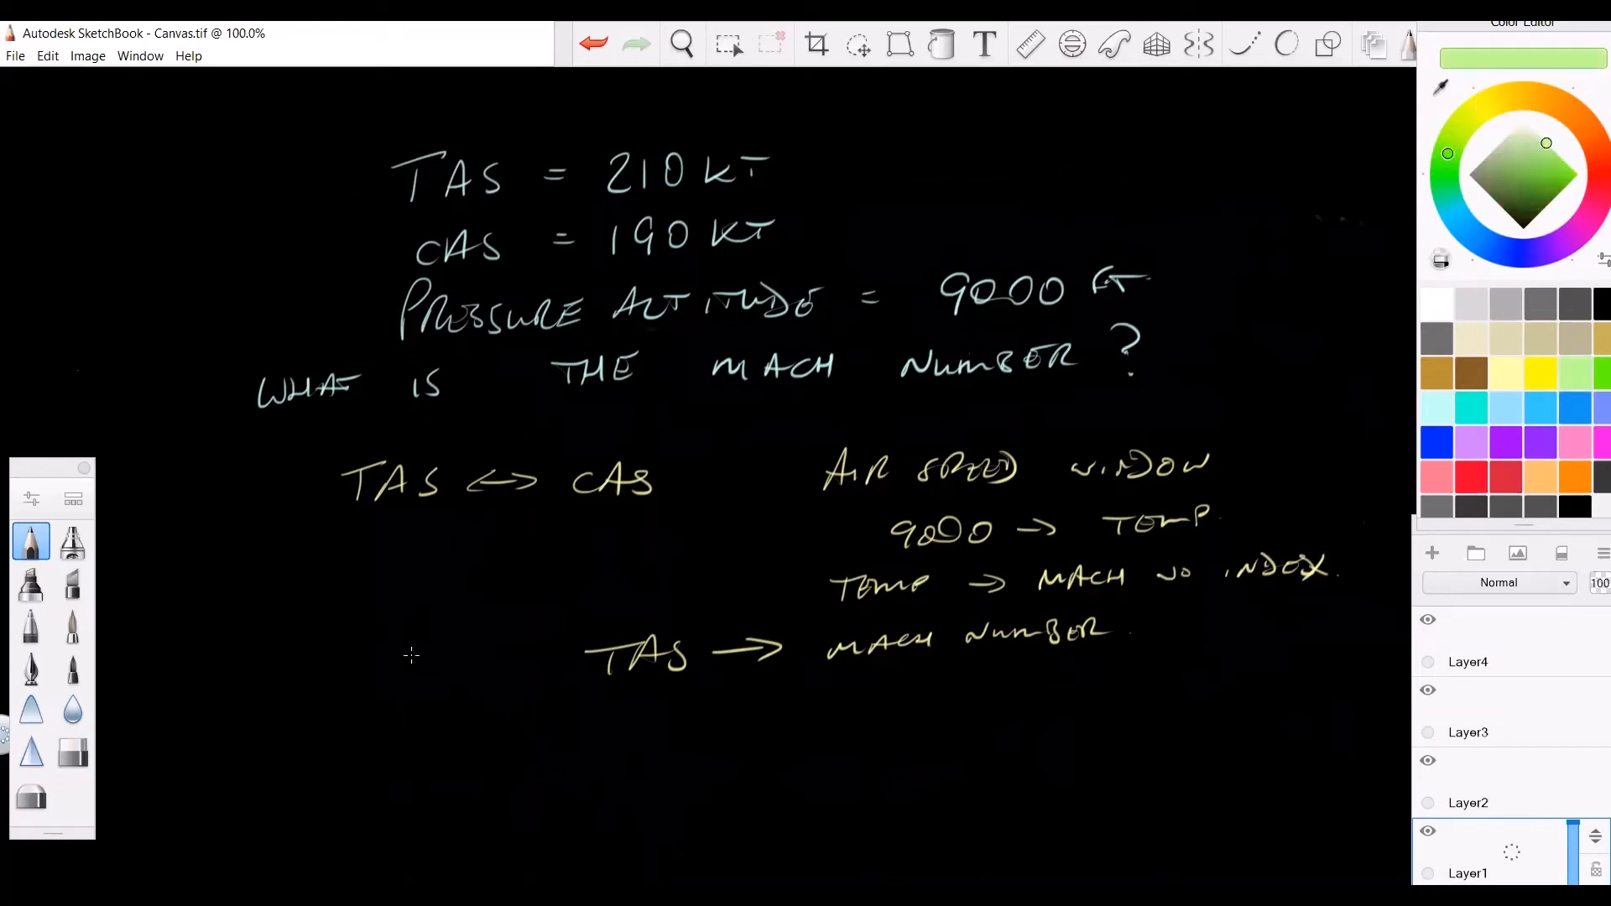
# Step: Handwrite the green answer MACH 0.34 beneath the solution steps
pyautogui.moveTo(463, 765); pyautogui.dragTo(539, 755)
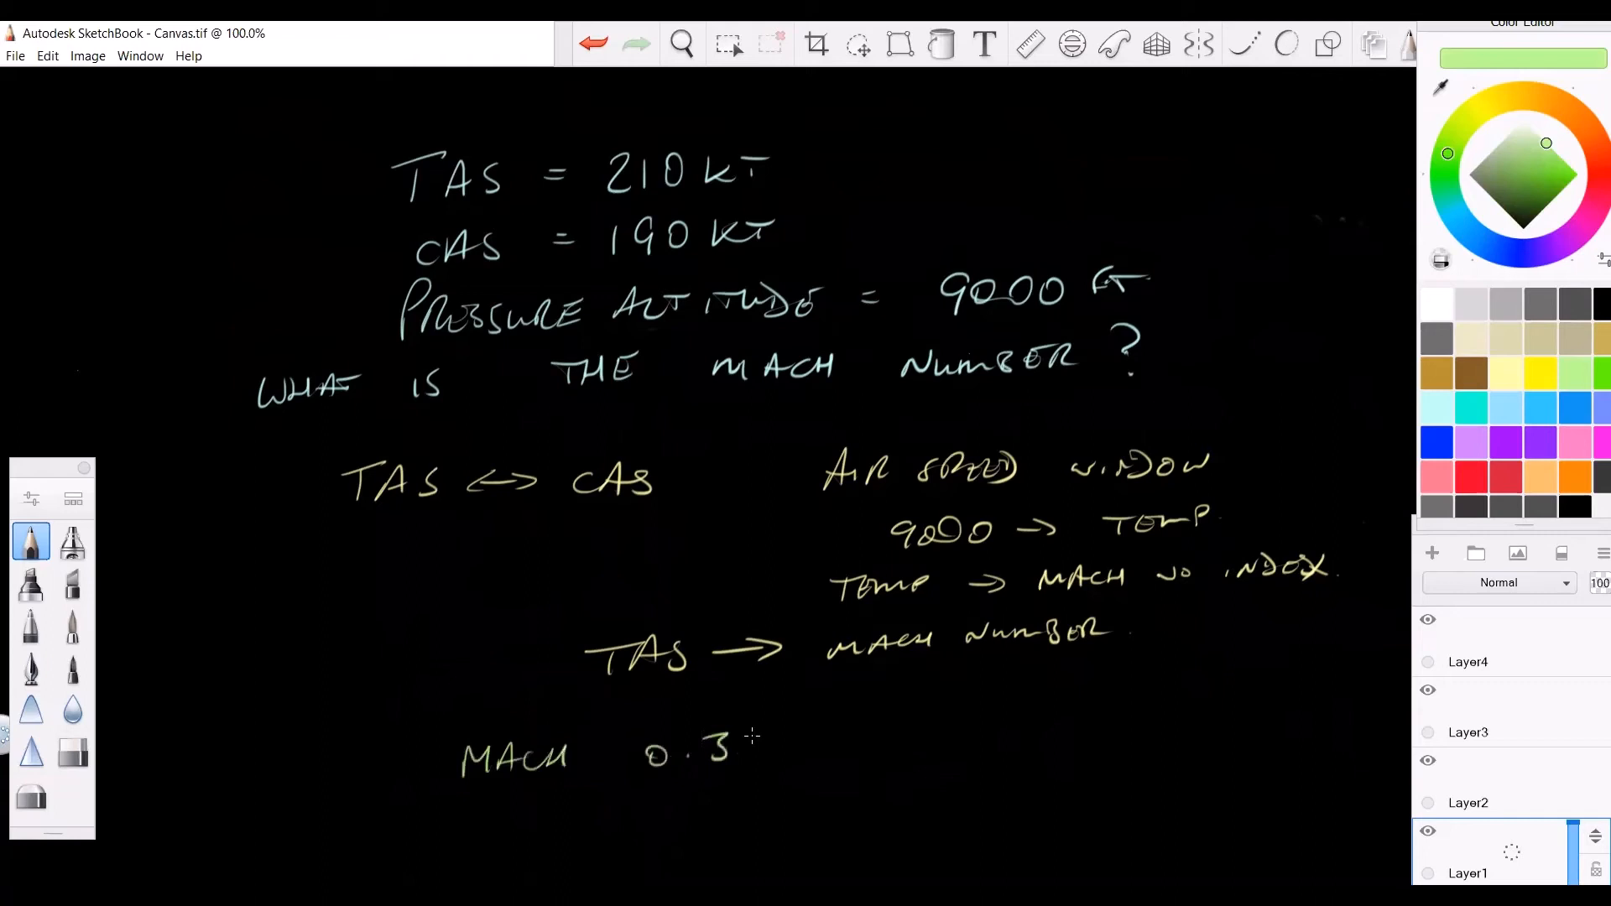
pyautogui.moveTo(750, 755); pyautogui.dragTo(780, 740)
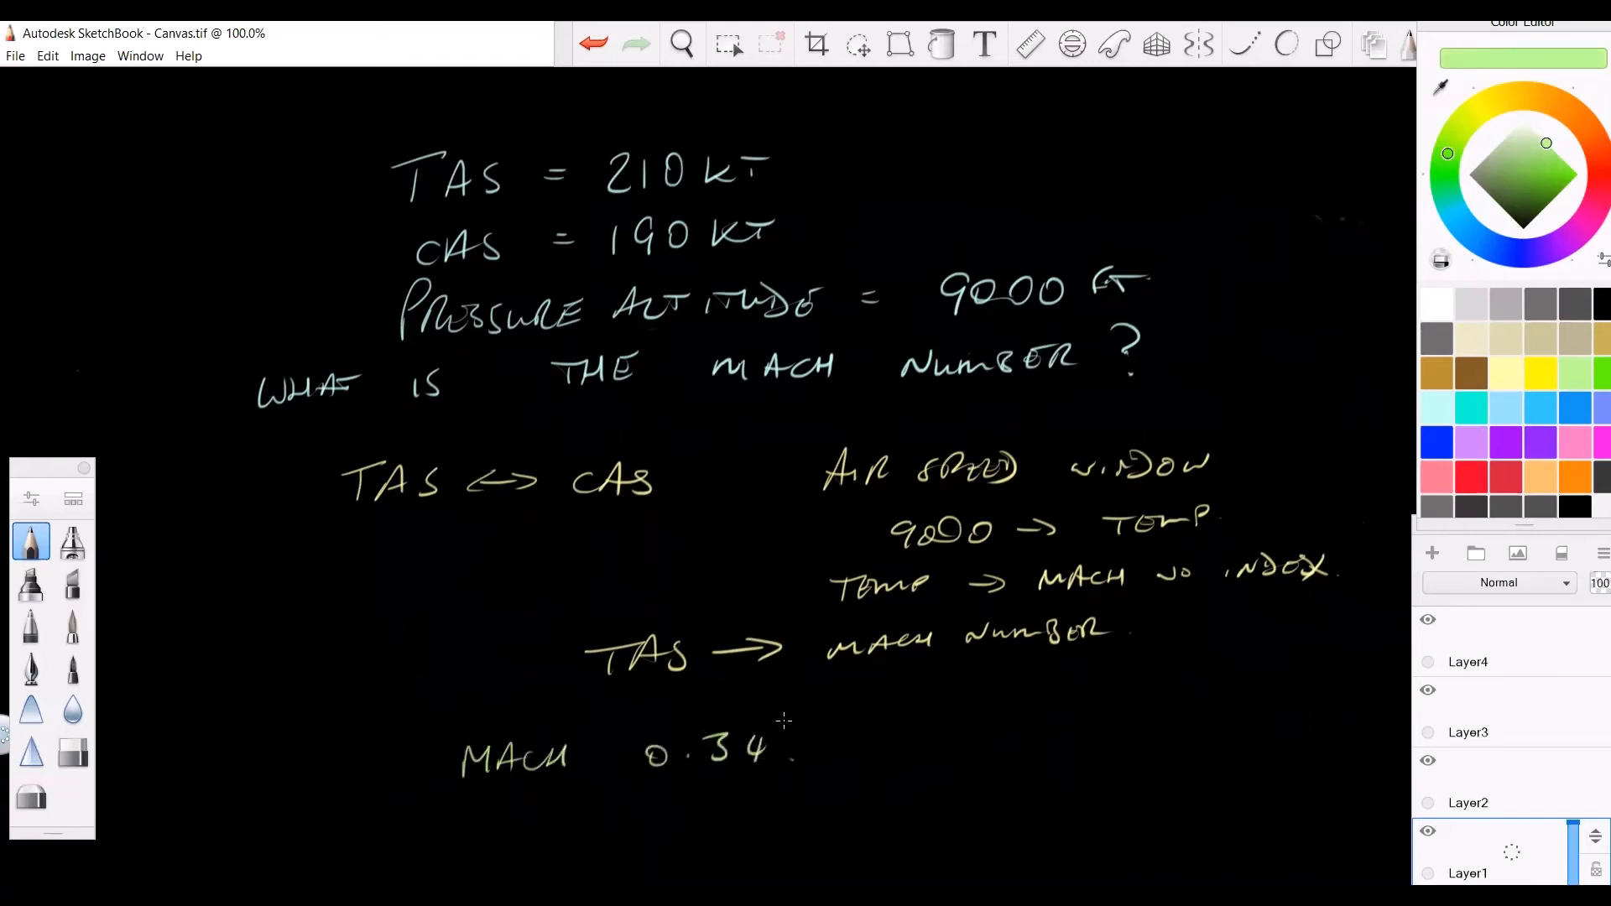
pyautogui.moveTo(935, 733)
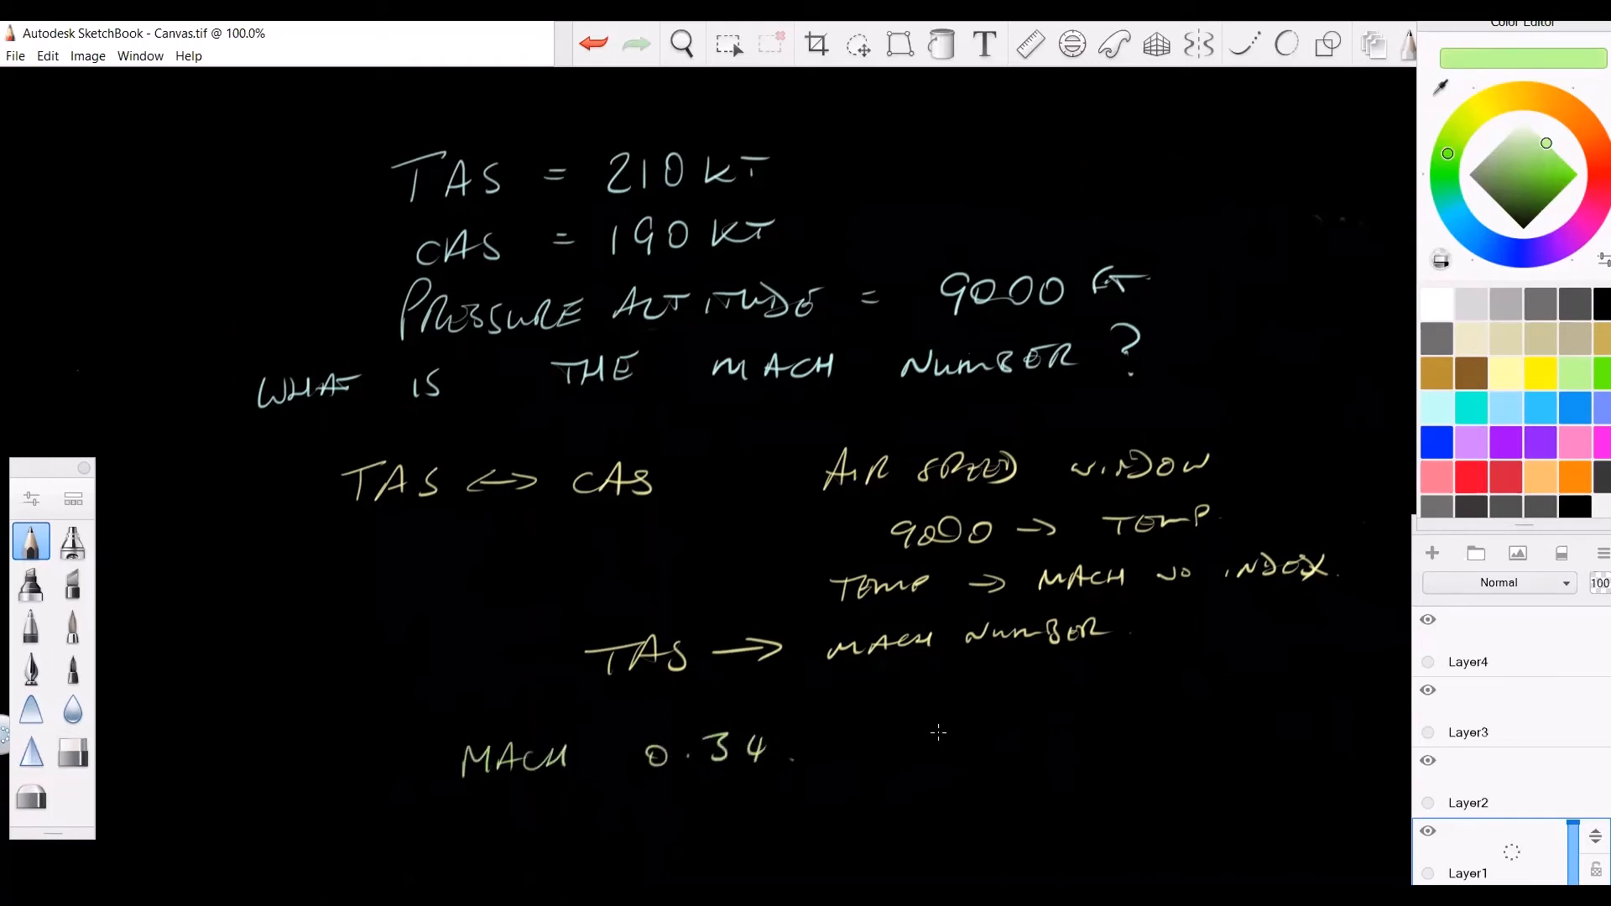
pyautogui.moveTo(955, 731)
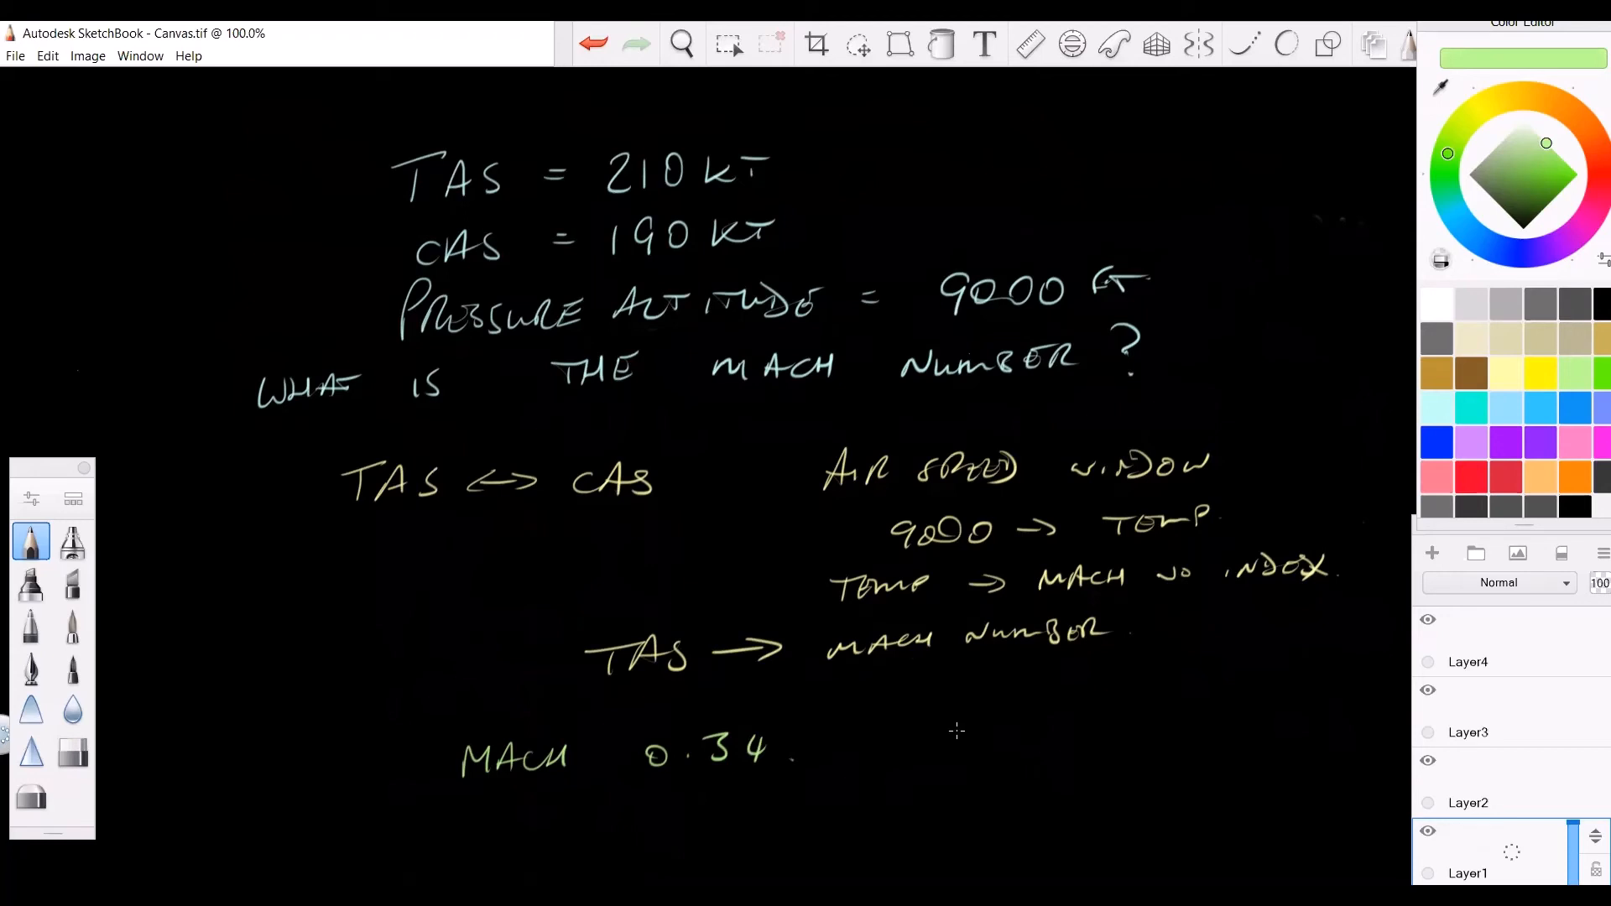
pyautogui.moveTo(973, 730)
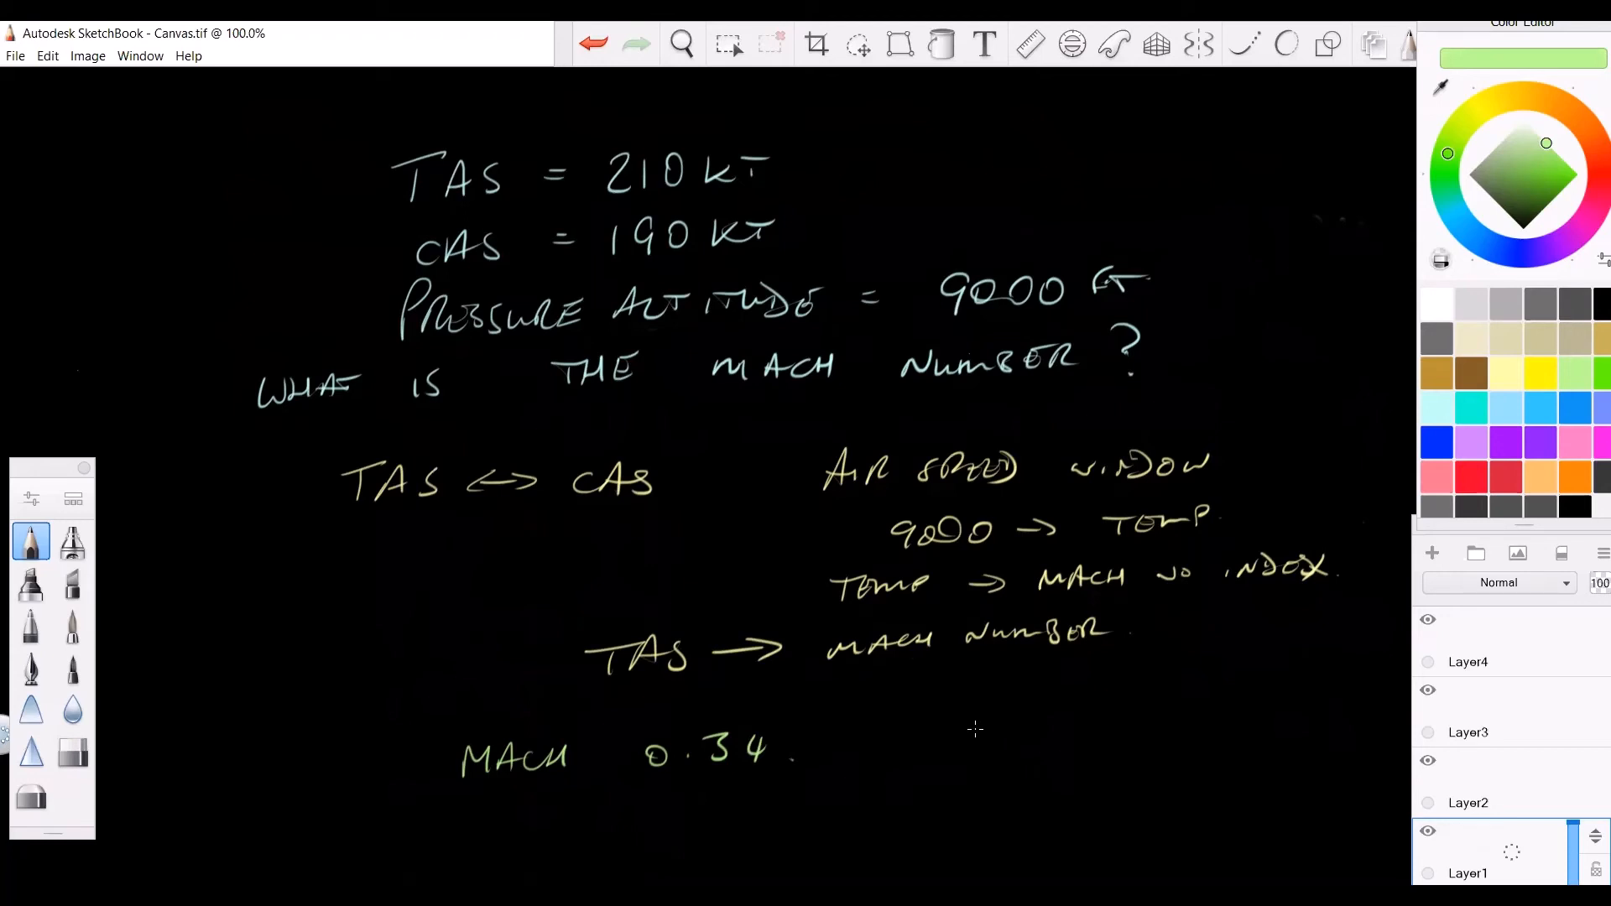